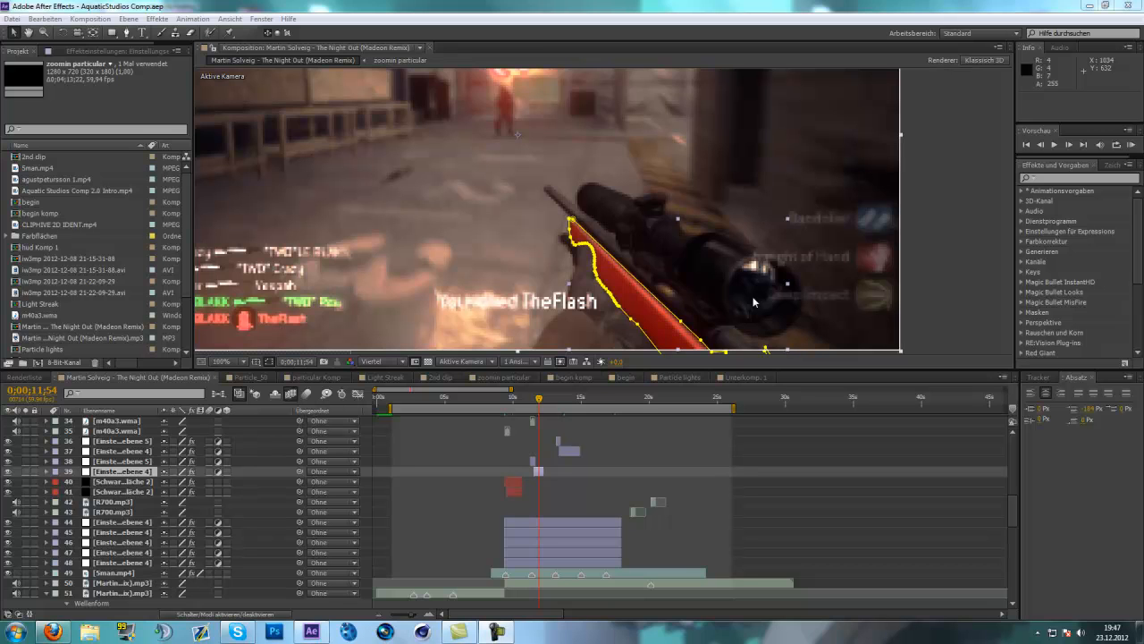
mouse_move(673, 219)
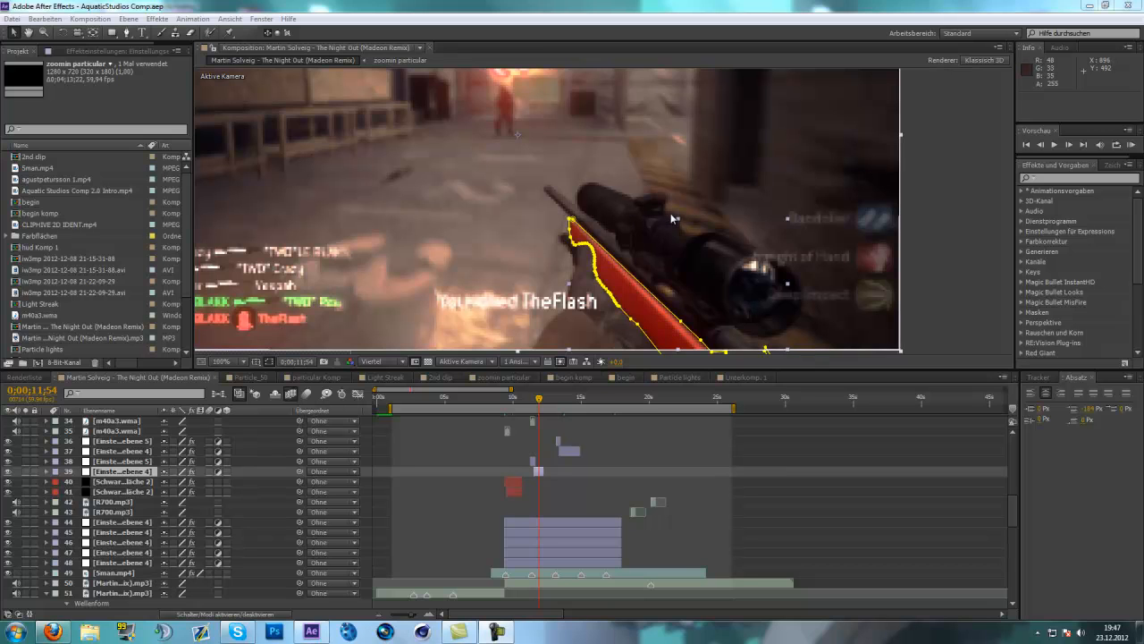
mouse_move(653, 234)
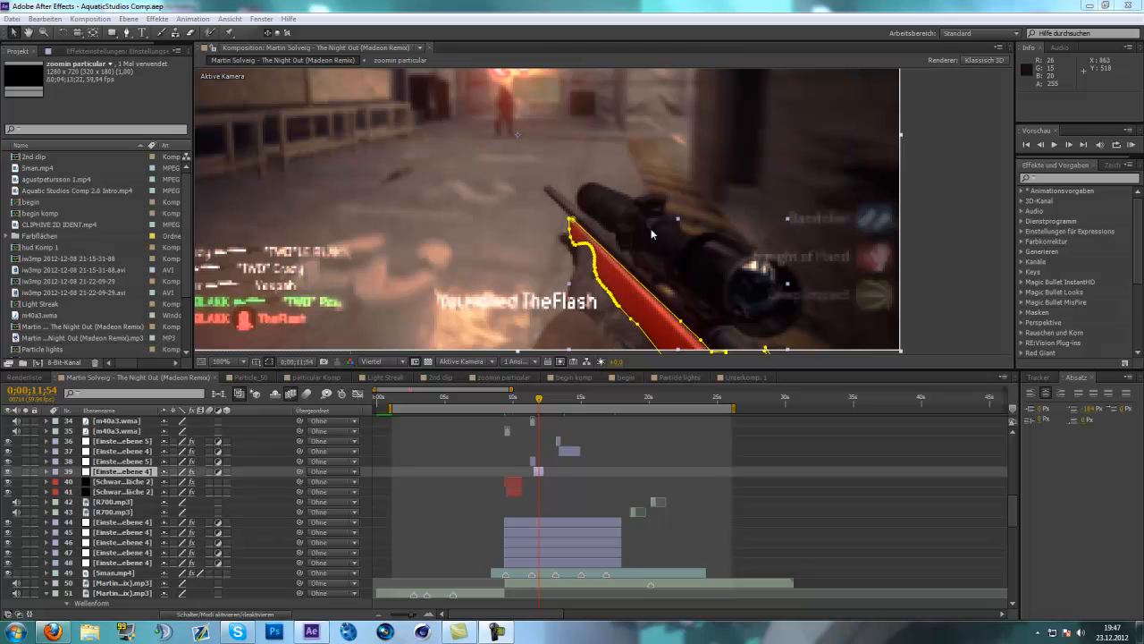
mouse_move(659, 251)
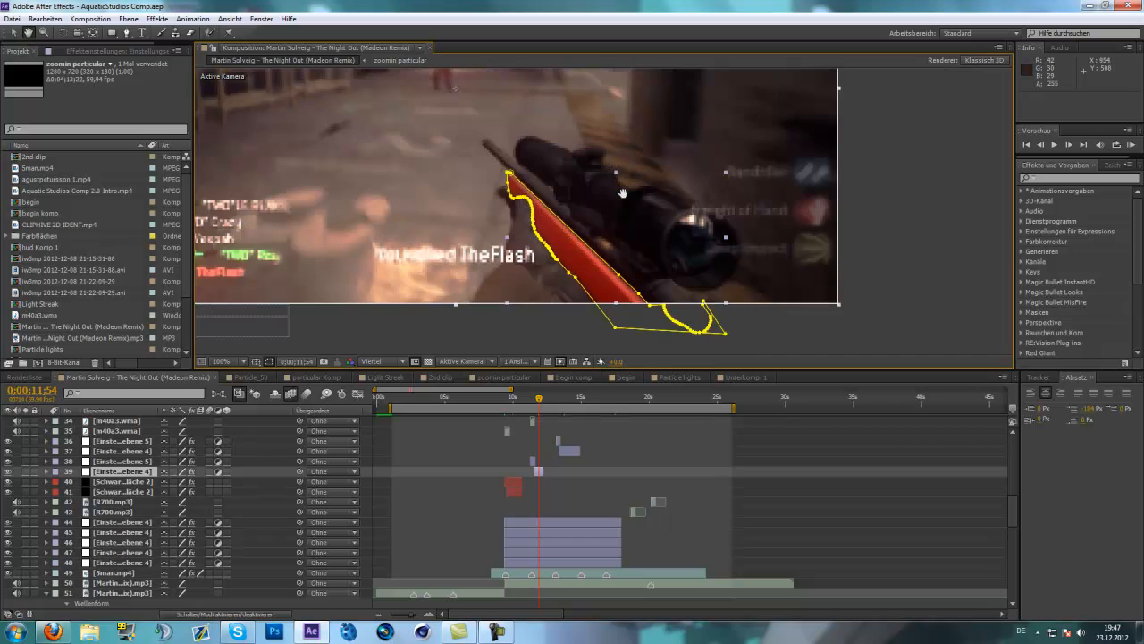
Create a new 1280×720, 59.94 fps composition named 'Tutorial'
click(221, 361)
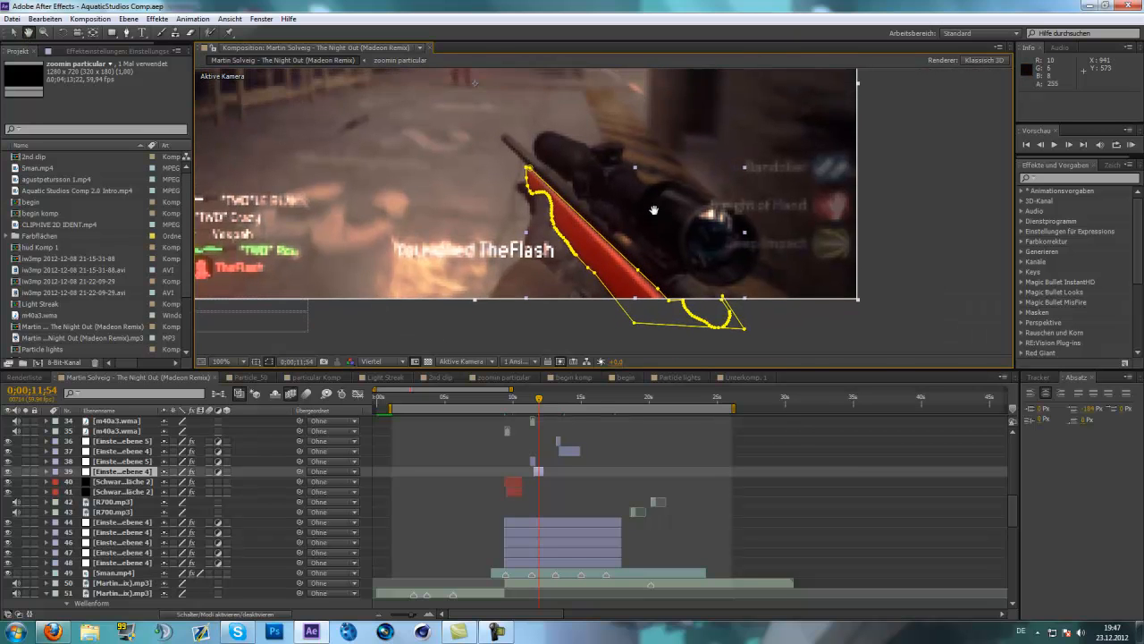
click(221, 361)
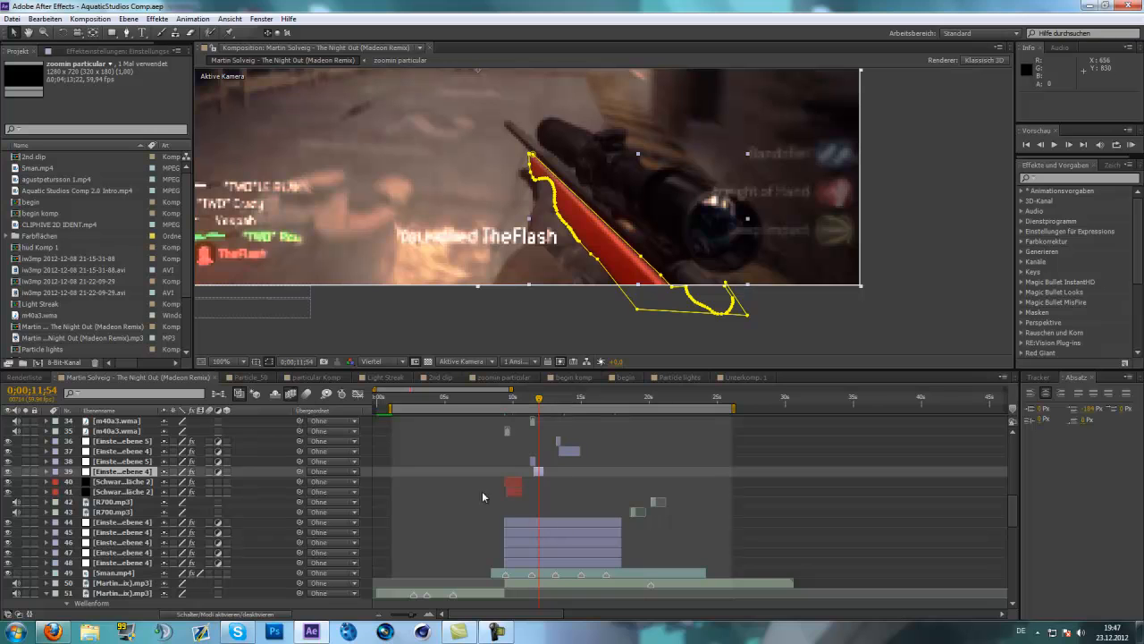
mouse_move(550, 222)
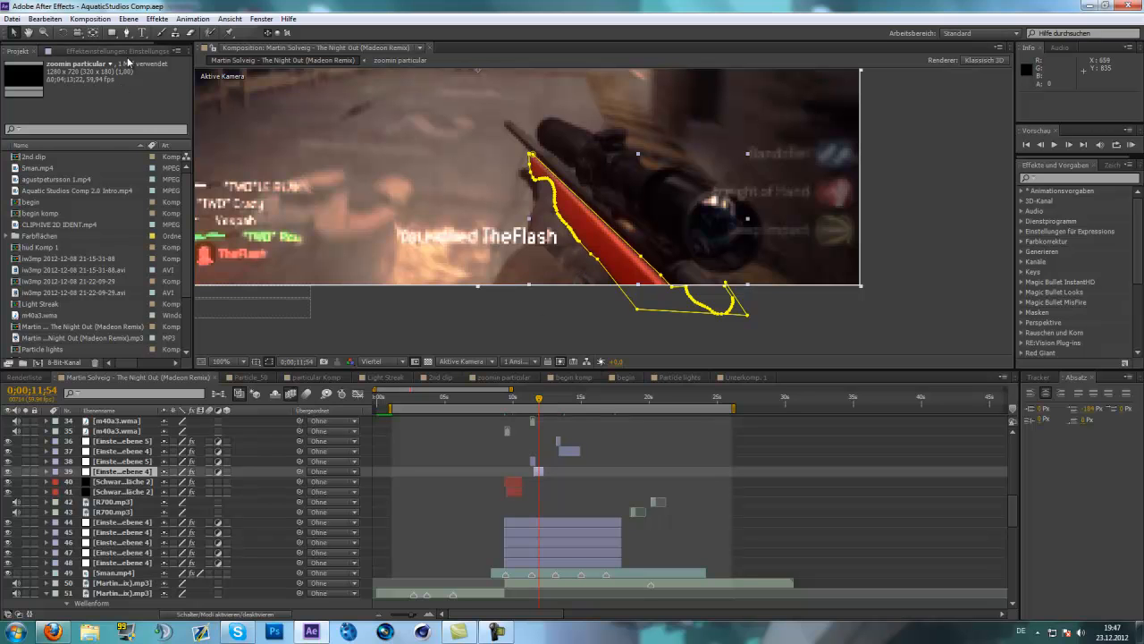
click(90, 18)
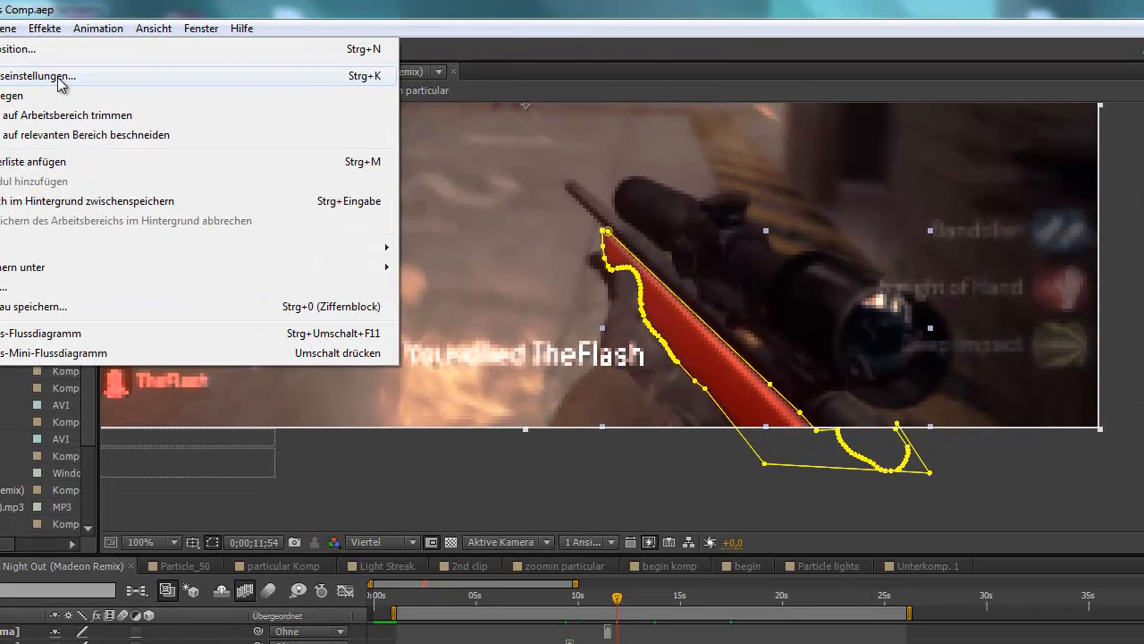
click(39, 75)
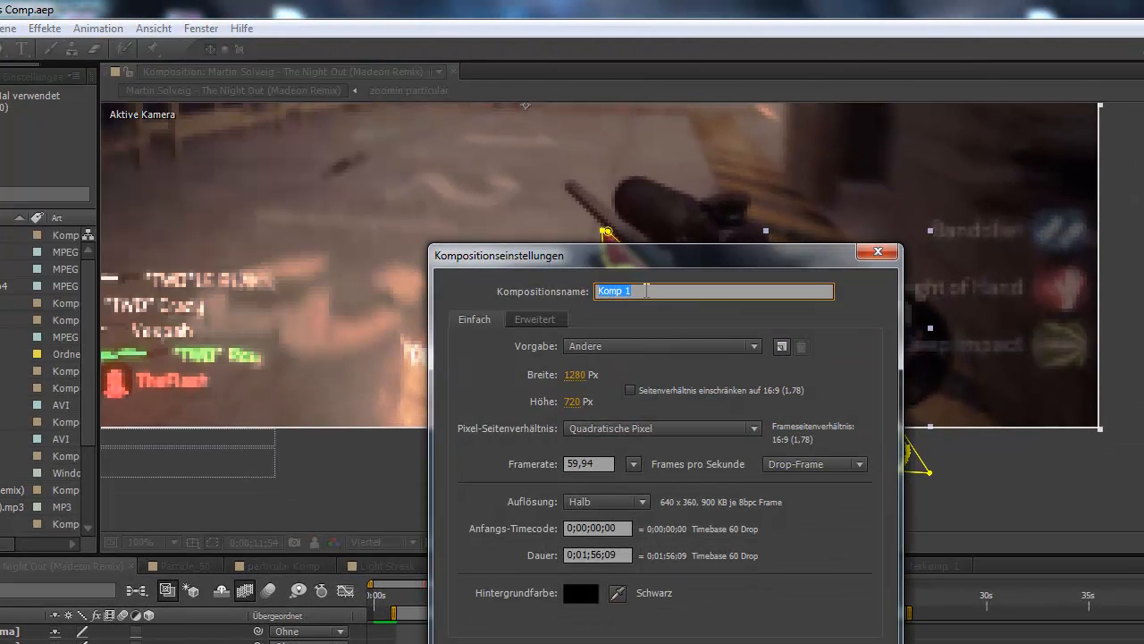
text(Tutoria)
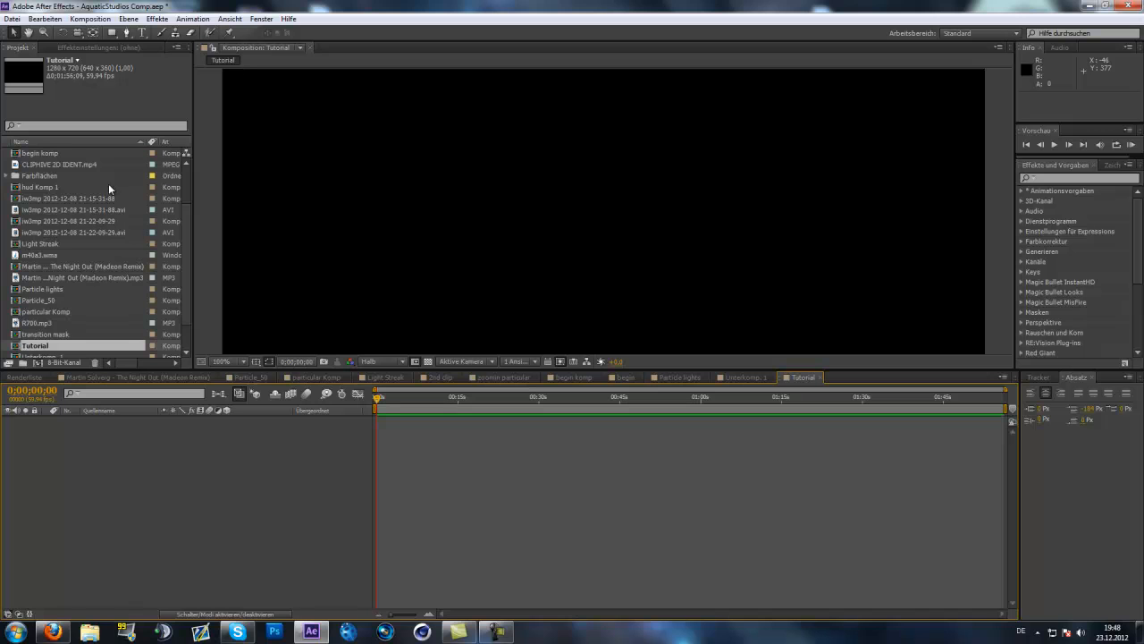
mouse_move(59, 247)
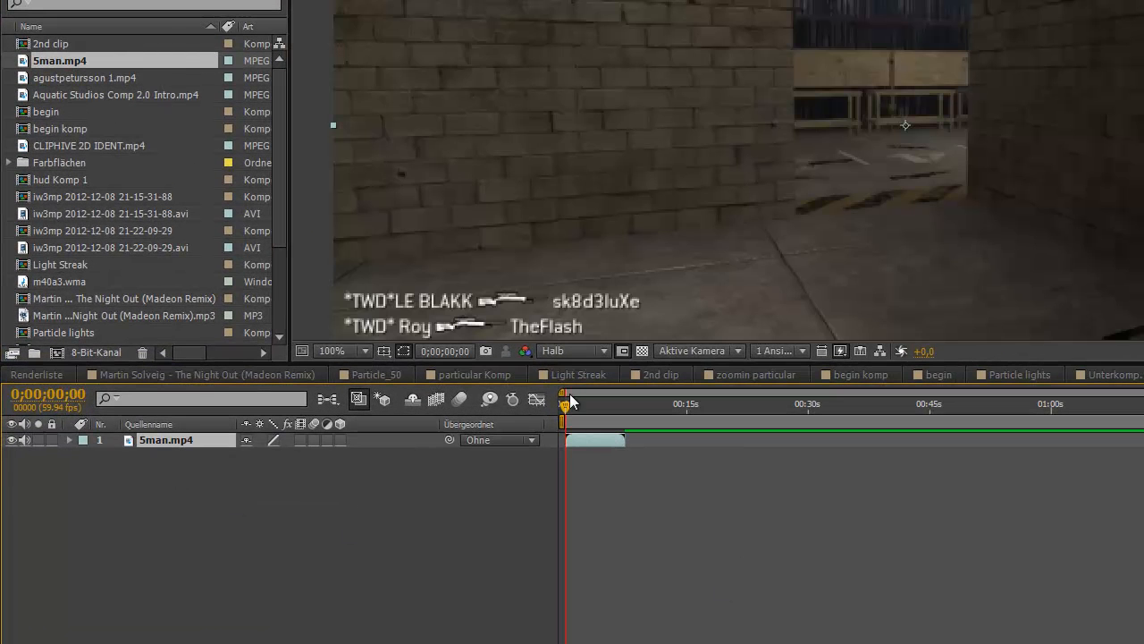
Drag the 5man.mp4 gameplay clip into the Tutorial timeline
drag(564, 404, 581, 404)
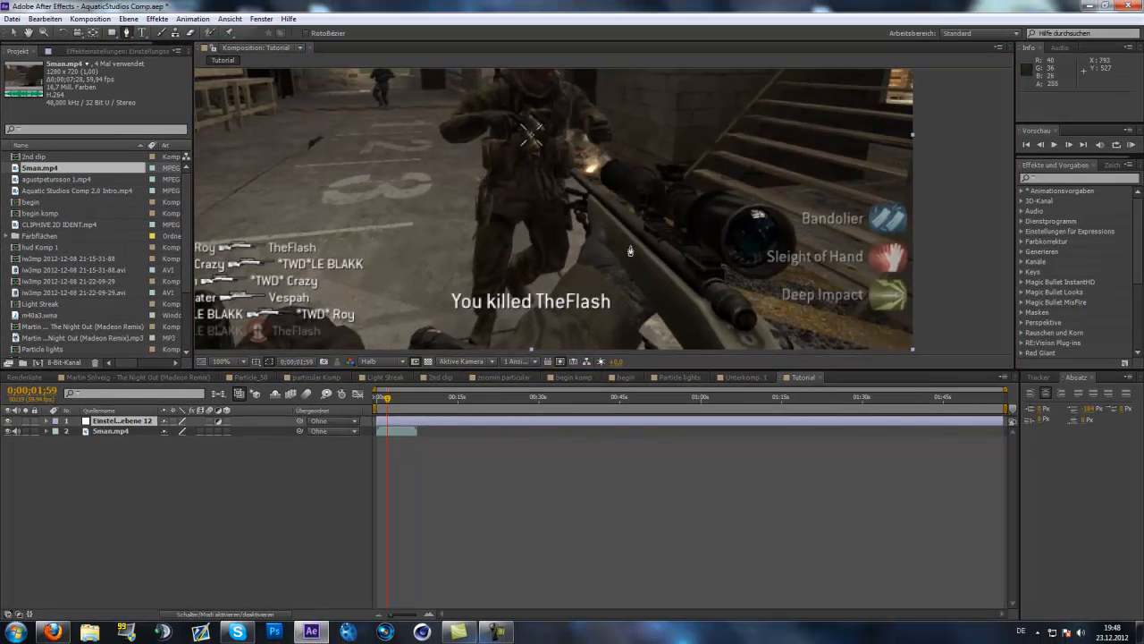
Set the viewer to full resolution and place Pen mask points around the rifle
click(380, 361)
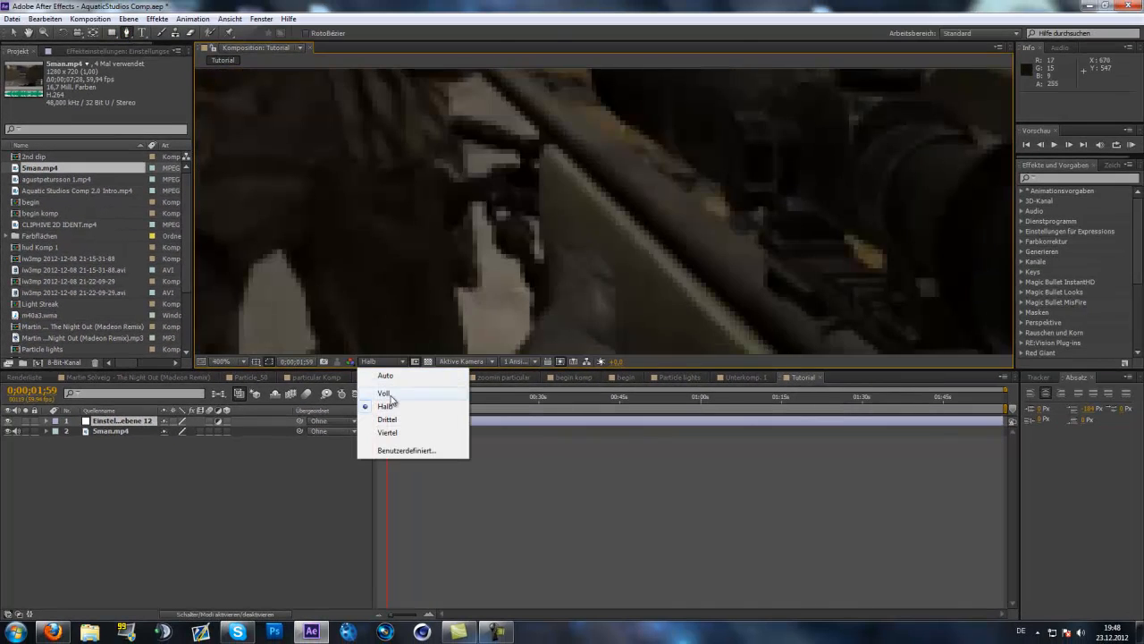
click(384, 393)
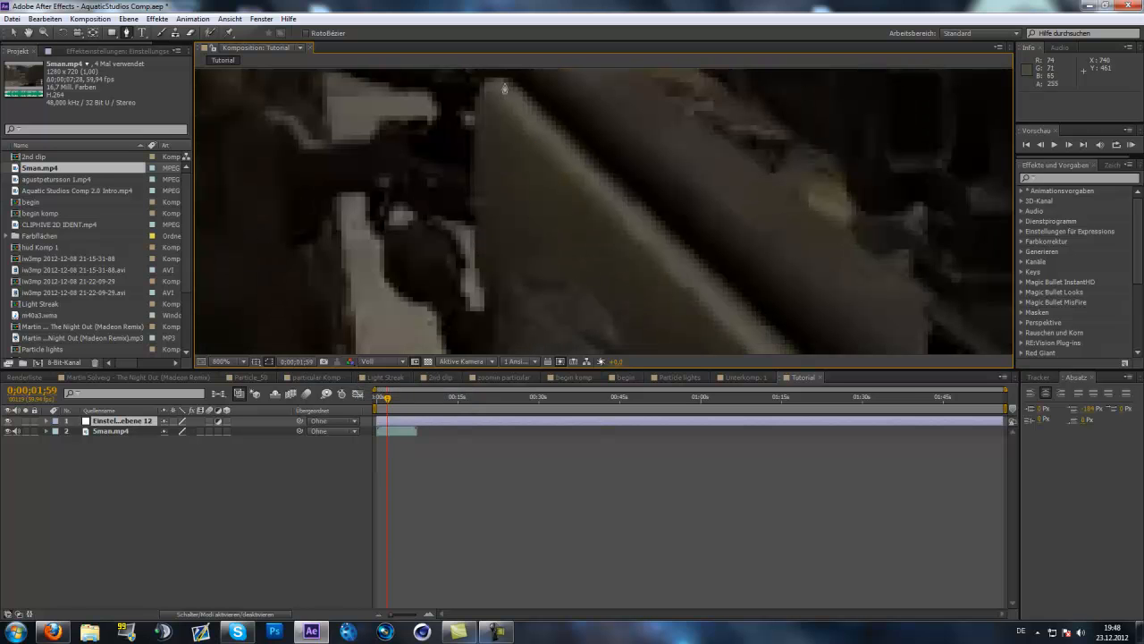
click(505, 81)
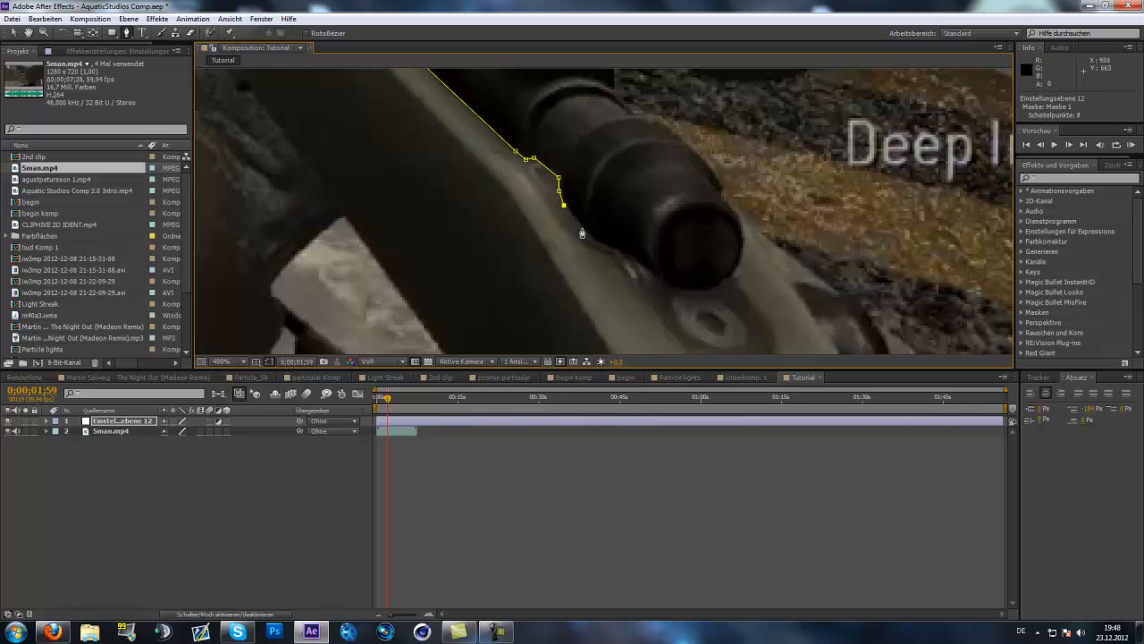
click(630, 258)
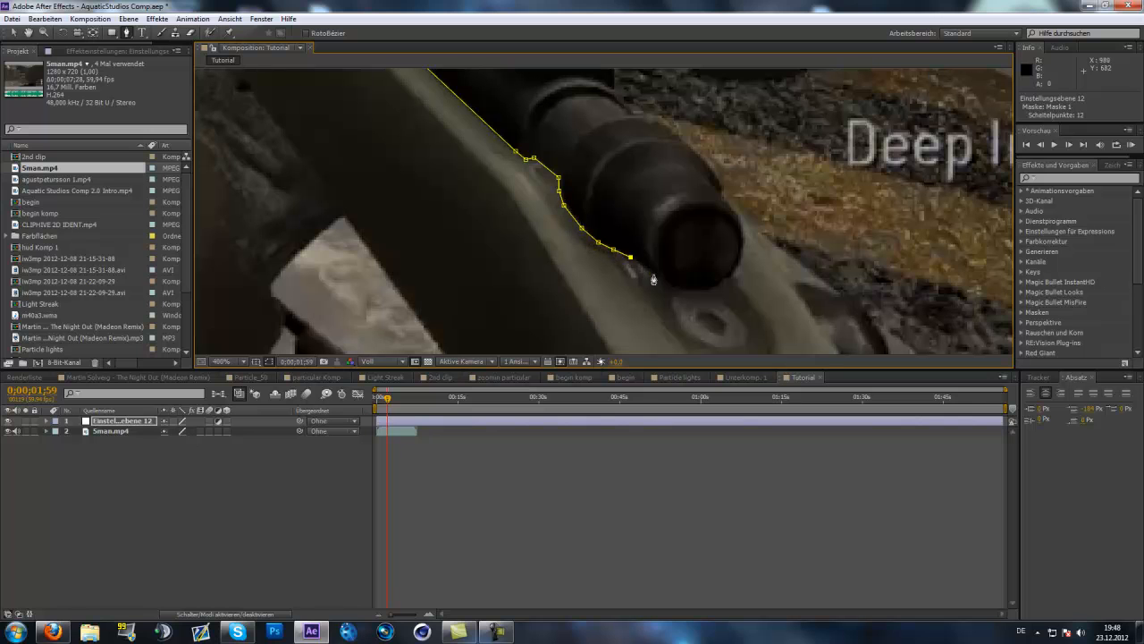
click(735, 272)
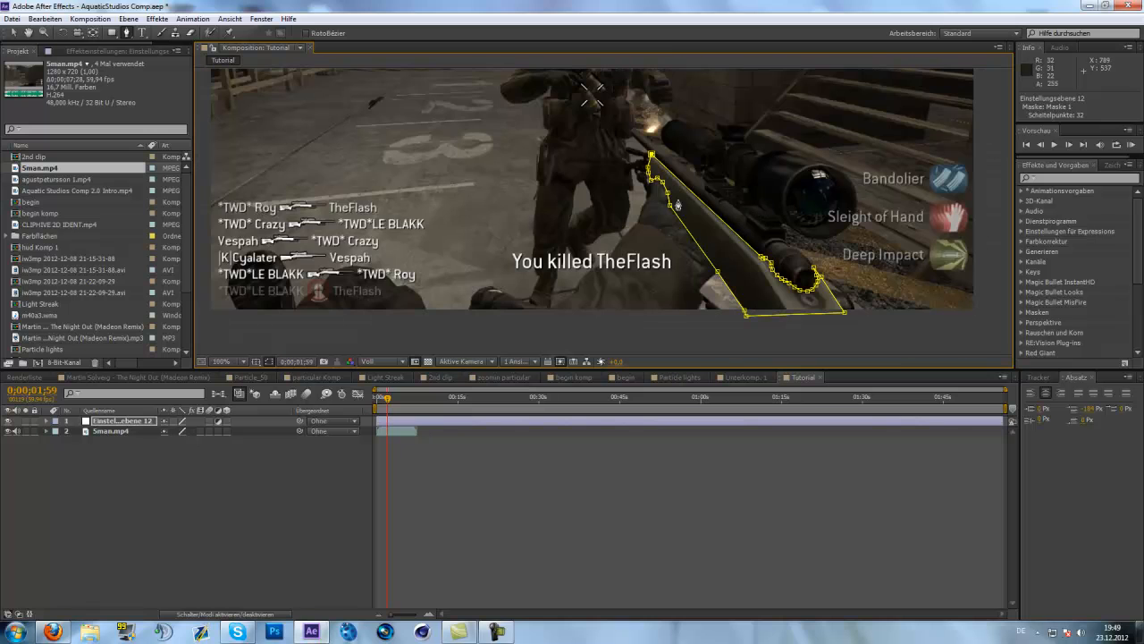
mouse_move(184, 389)
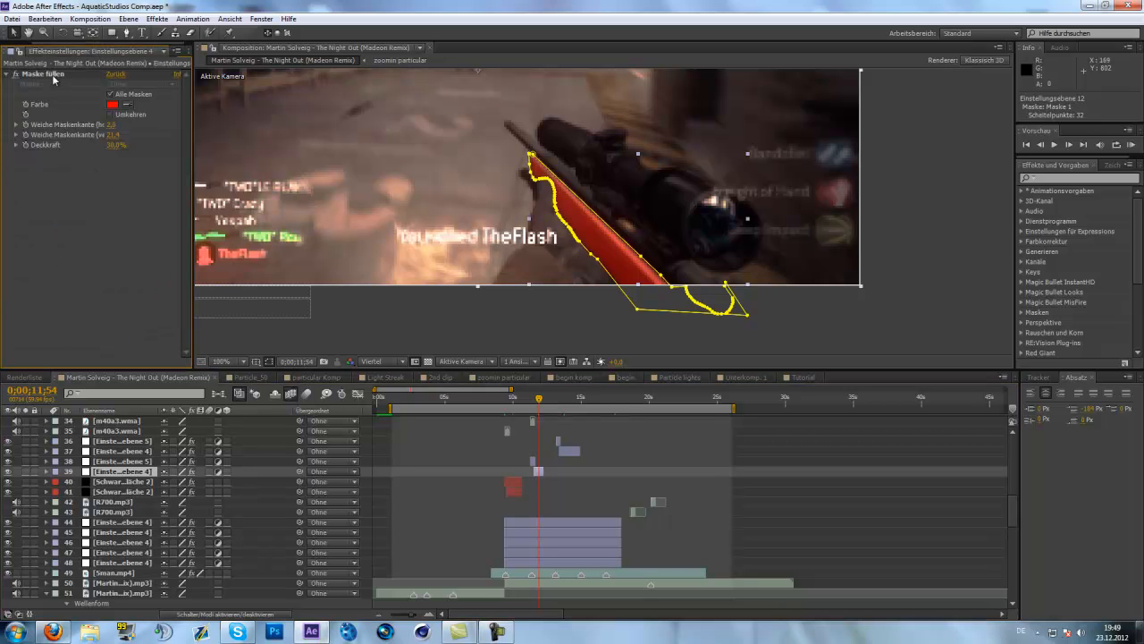
Inspect the red Fill effect in the Martin Solveig reference composition
click(800, 377)
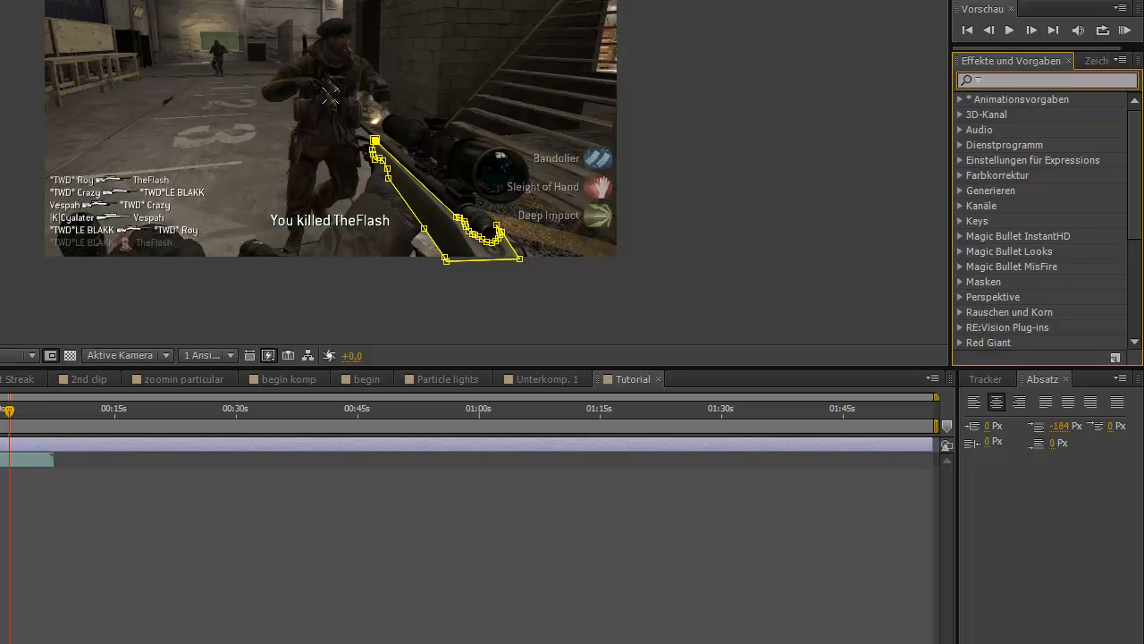
Find Maske füllen (Fill) under Generieren in Effects & Presets
scroll(down, 3)
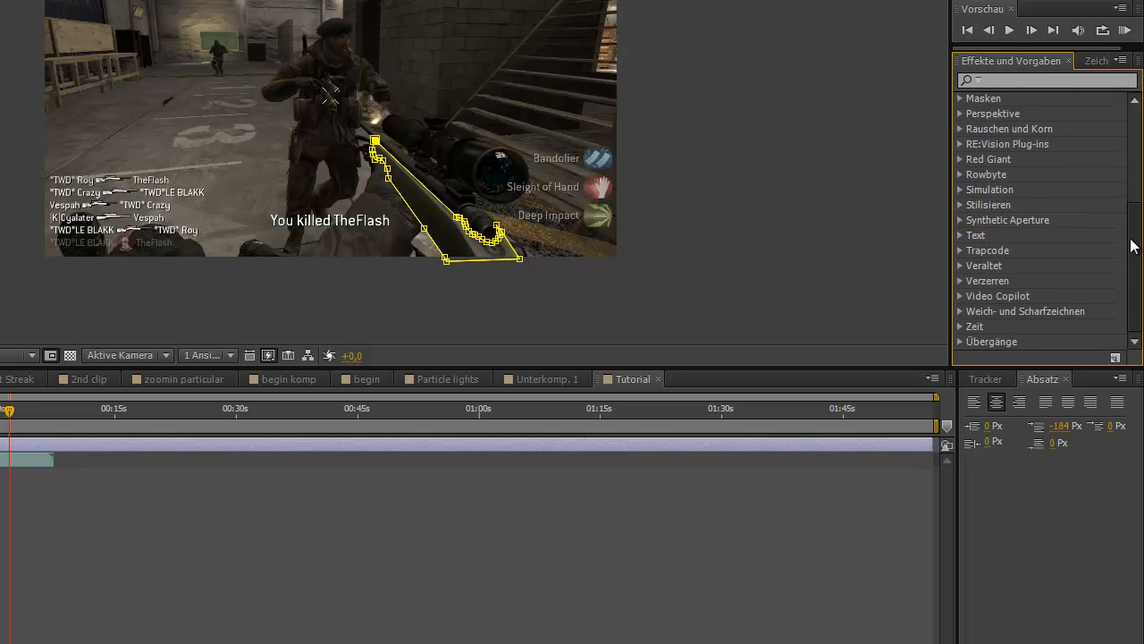
scroll(up, 3)
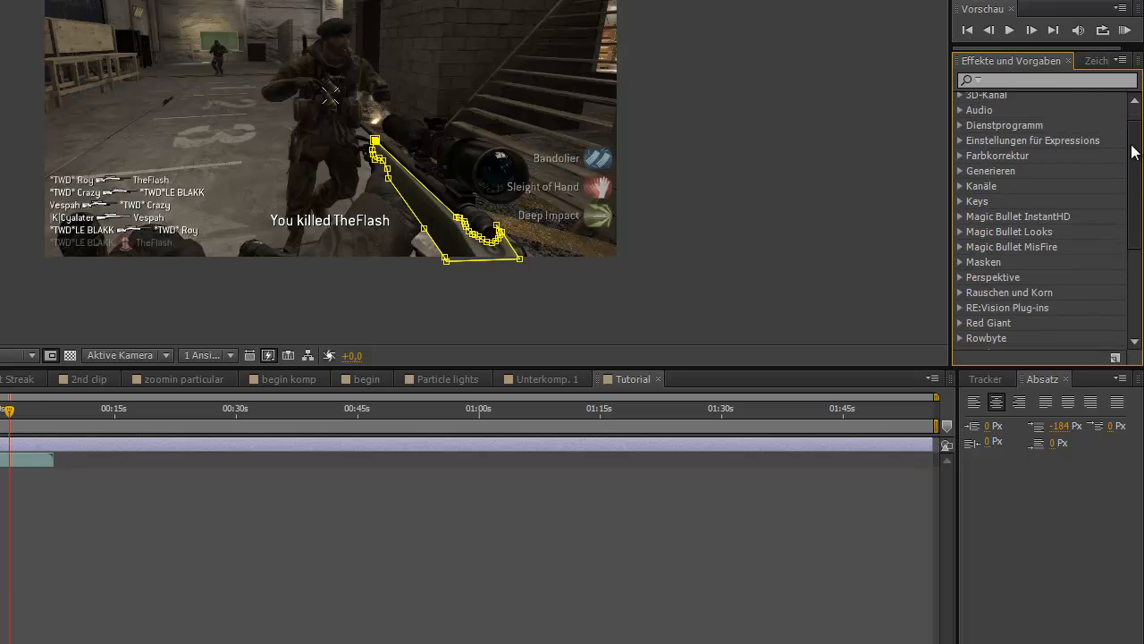
scroll(down, 3)
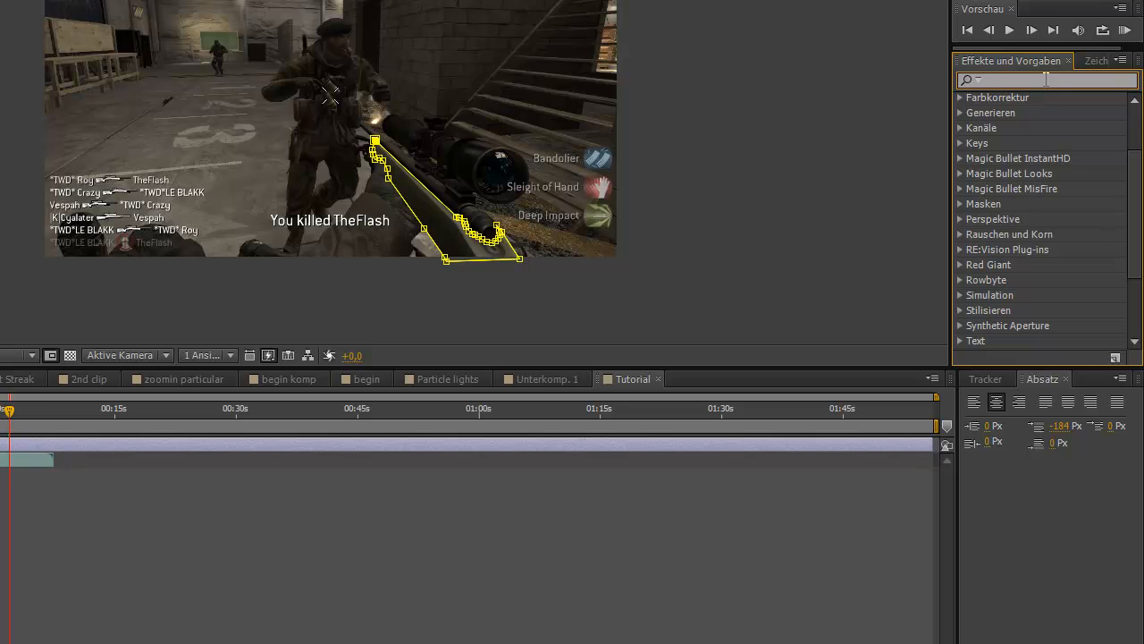
mouse_move(983, 227)
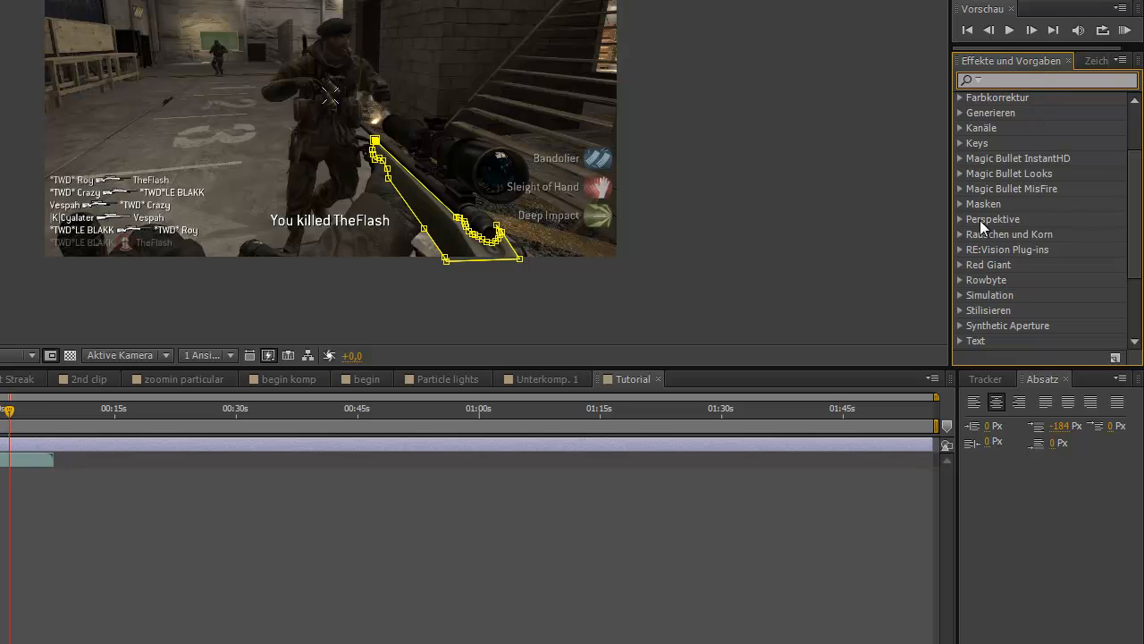
click(961, 204)
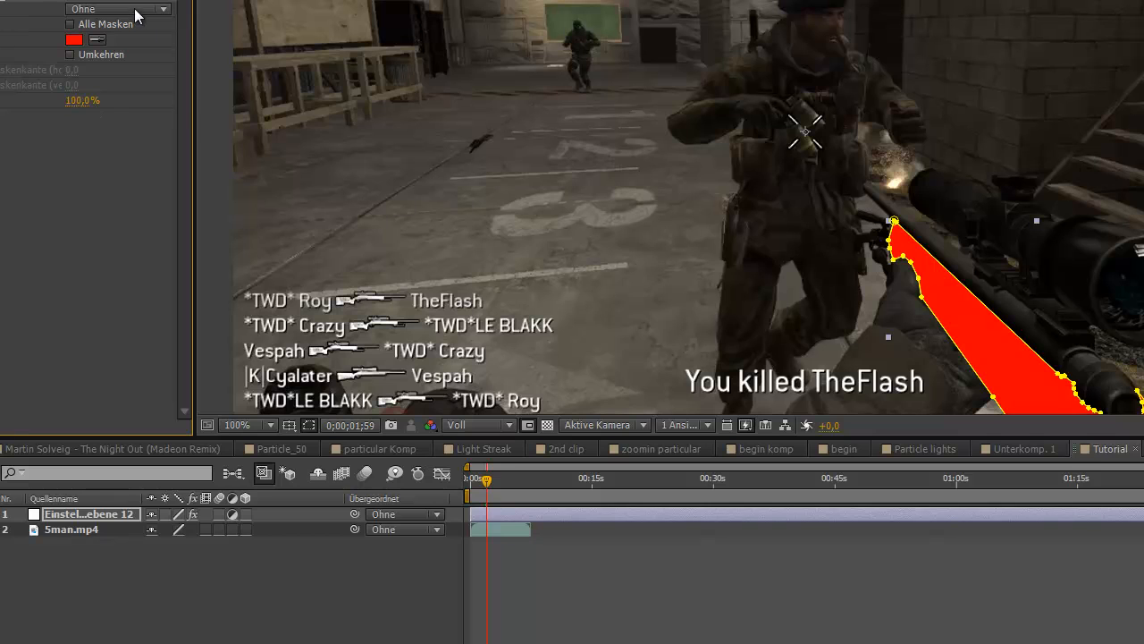
mouse_move(72, 72)
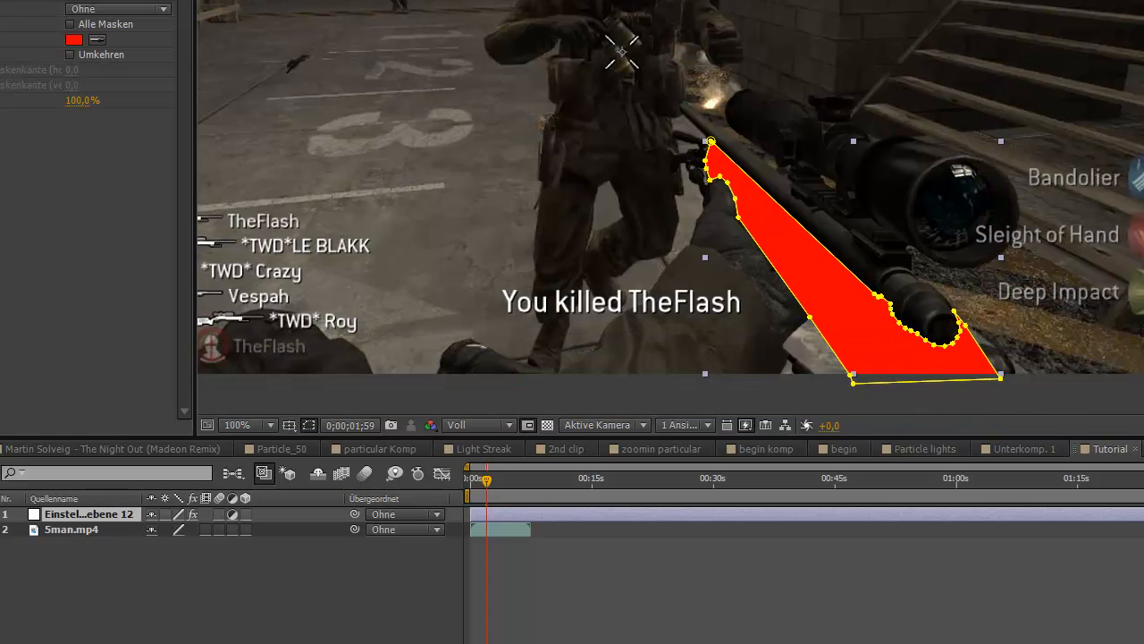
Zoom in on the red rifle fill and lower layer opacity to 26%
click(236, 425)
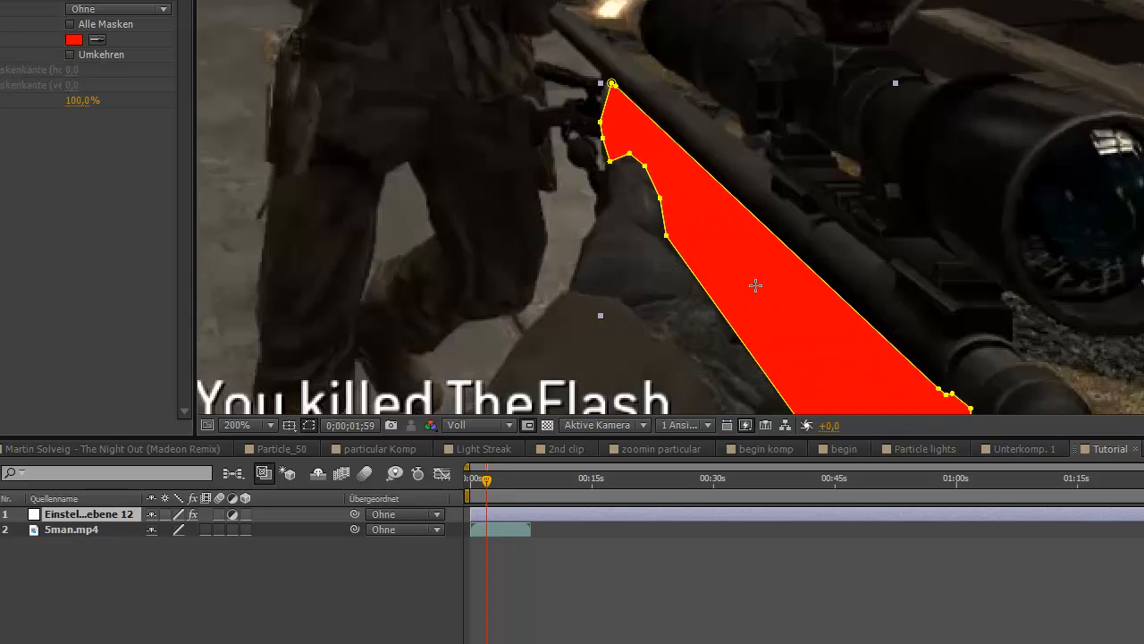
click(71, 54)
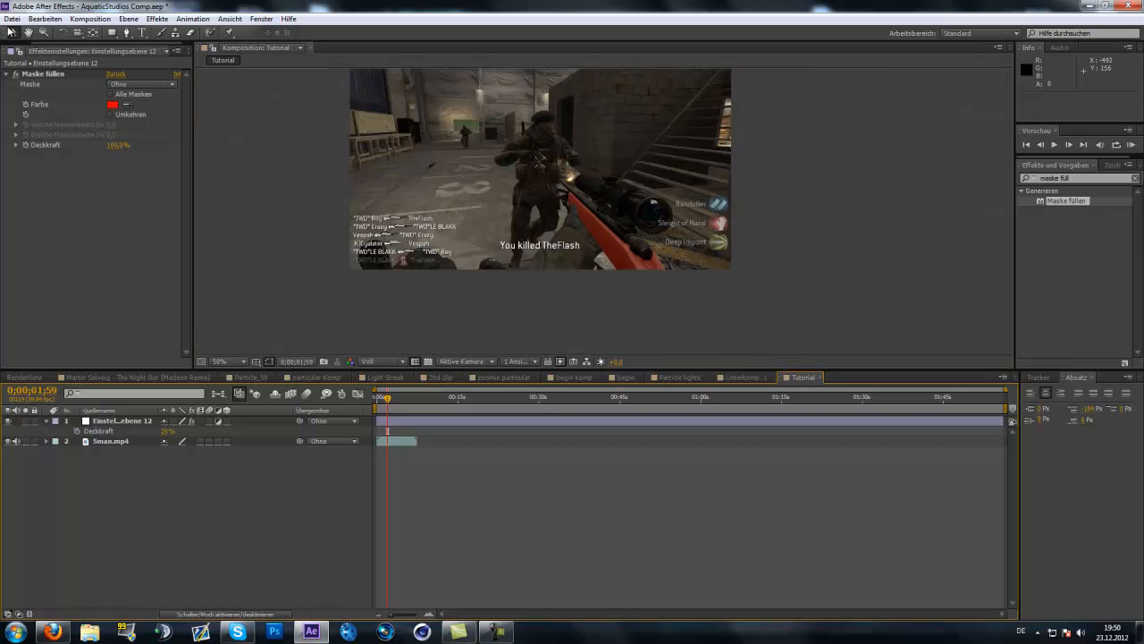
mouse_move(1088, 174)
text(leuchten)
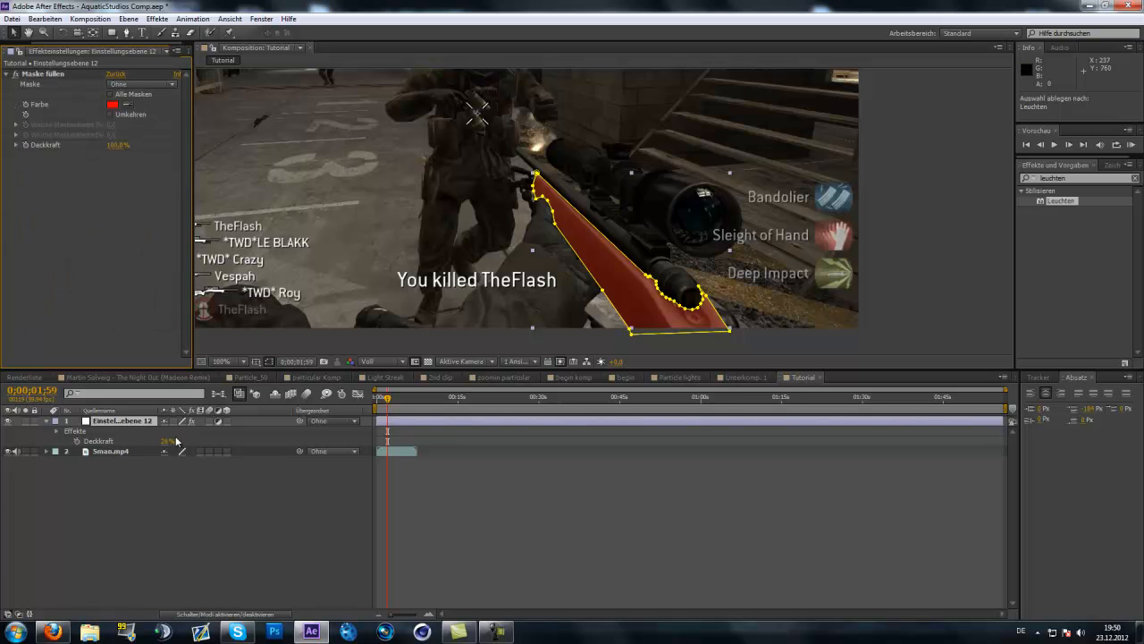
Enable All Masks with about 76/78 feather and set layer opacity to 47%
click(134, 376)
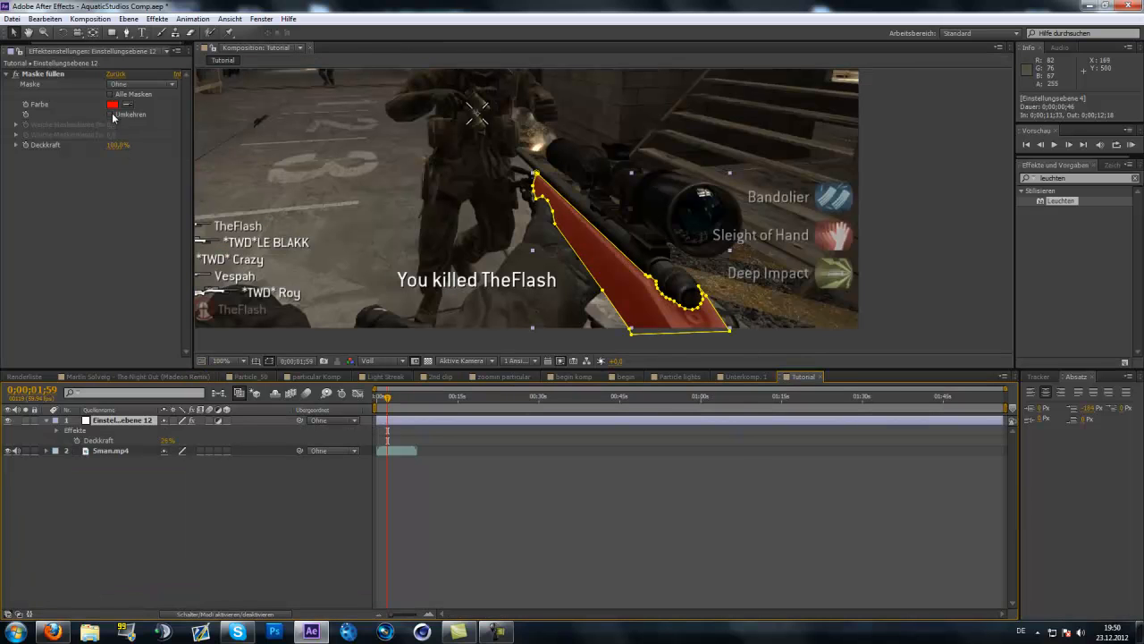
click(111, 94)
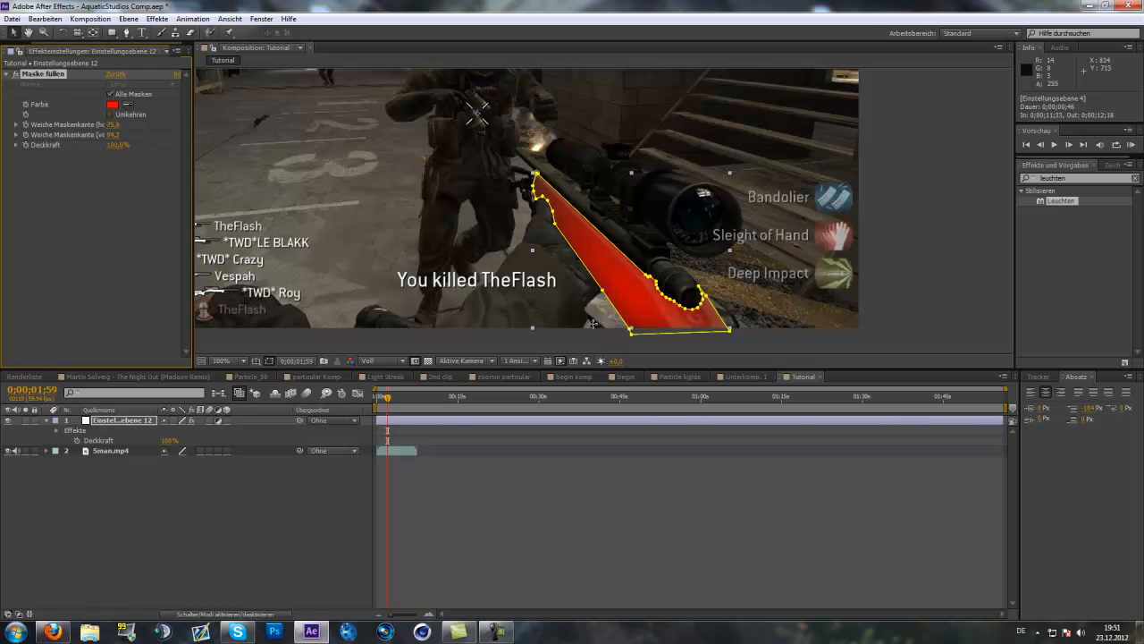
double_click(169, 440)
text(97)
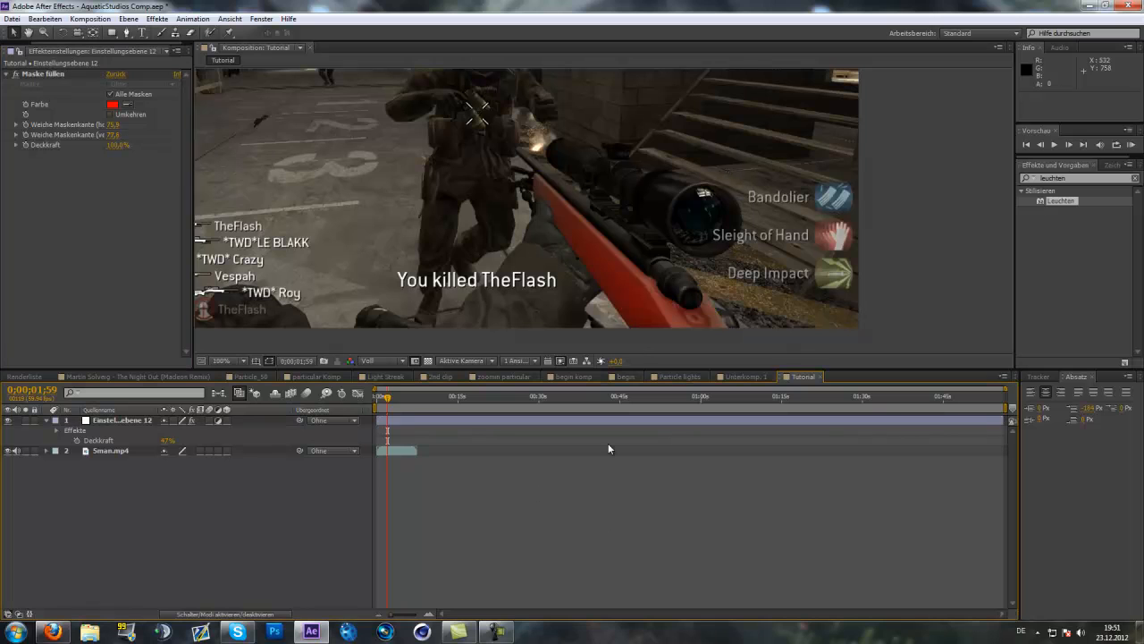
mouse_move(119, 420)
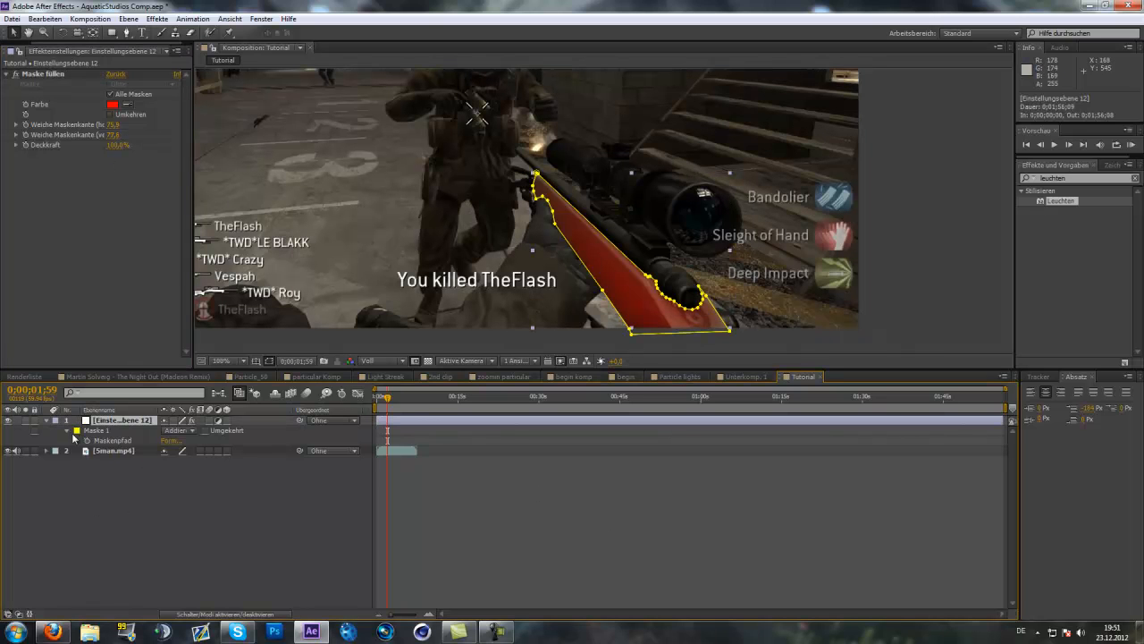
Expand Mask 1 and set Mask Feather 12 px and Mask Expansion -2 px
click(66, 430)
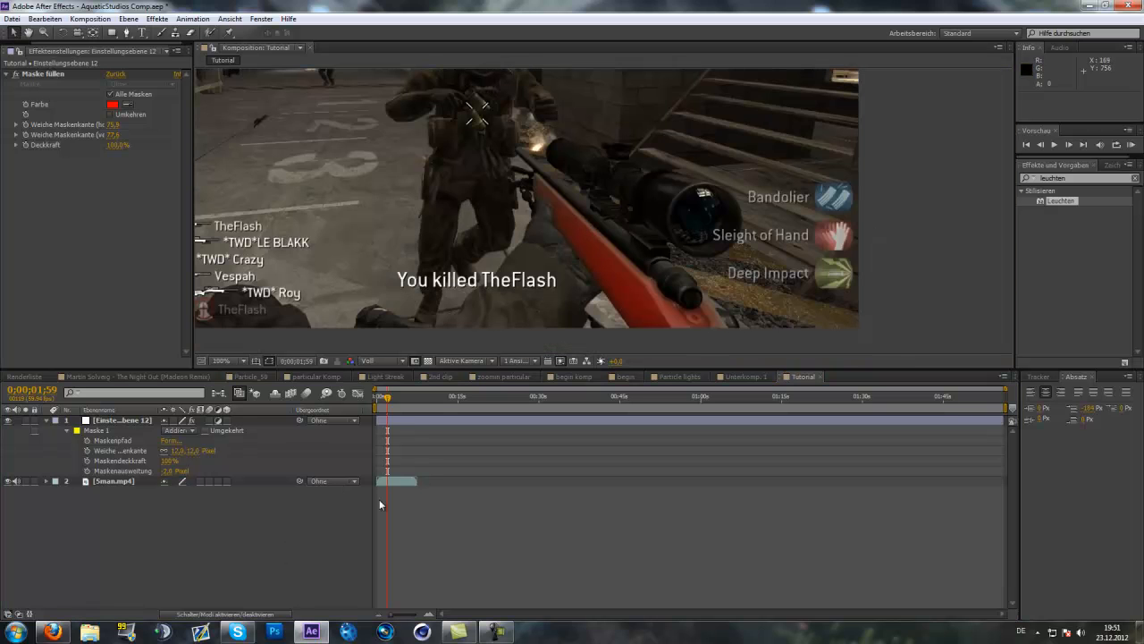
Add an Ebene > Neu > Einstellungsebene layer above layer 12
click(157, 18)
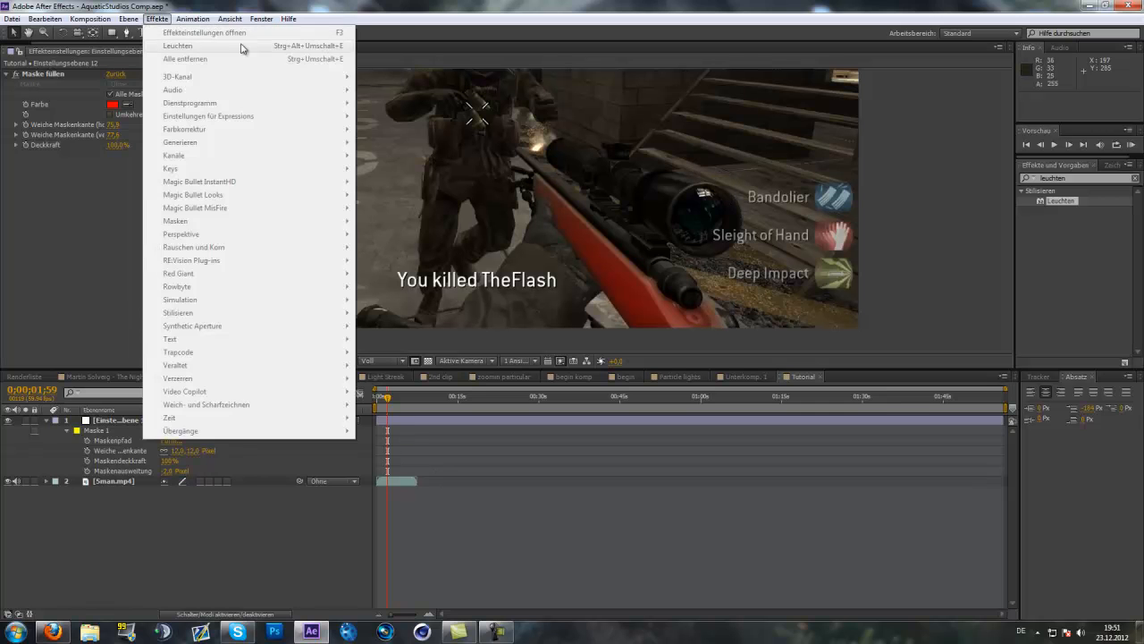
click(128, 18)
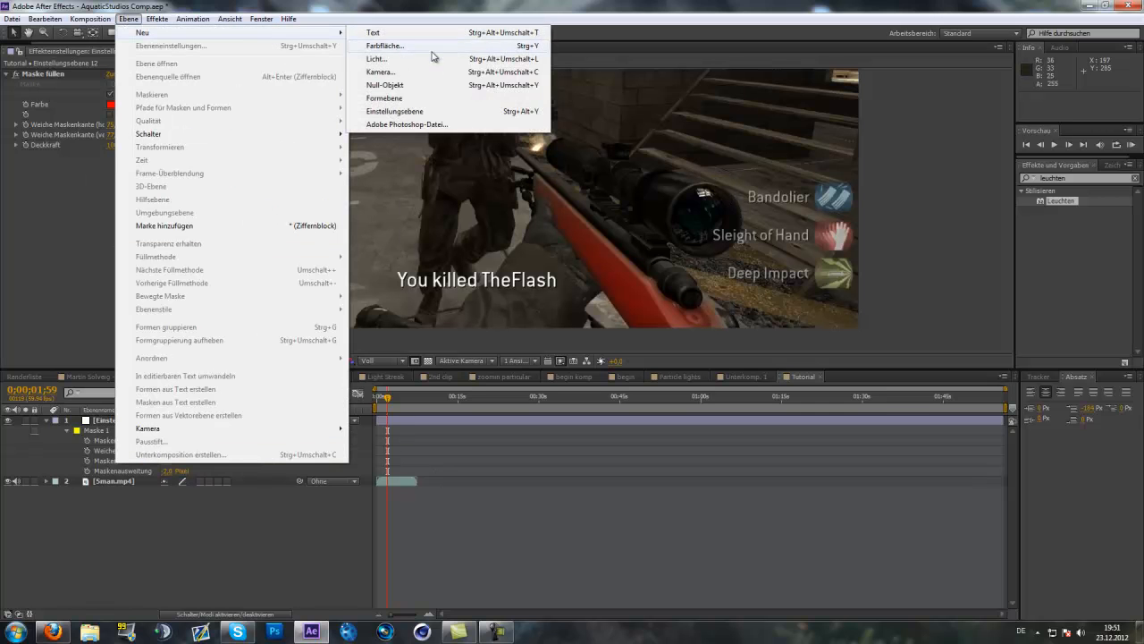
click(394, 110)
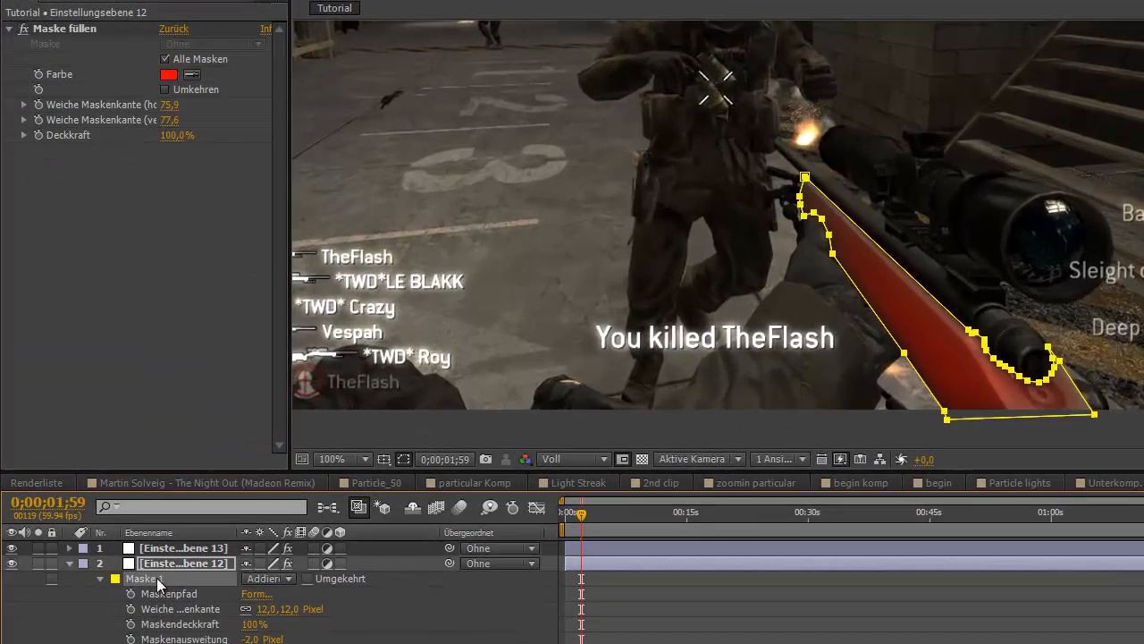
click(183, 548)
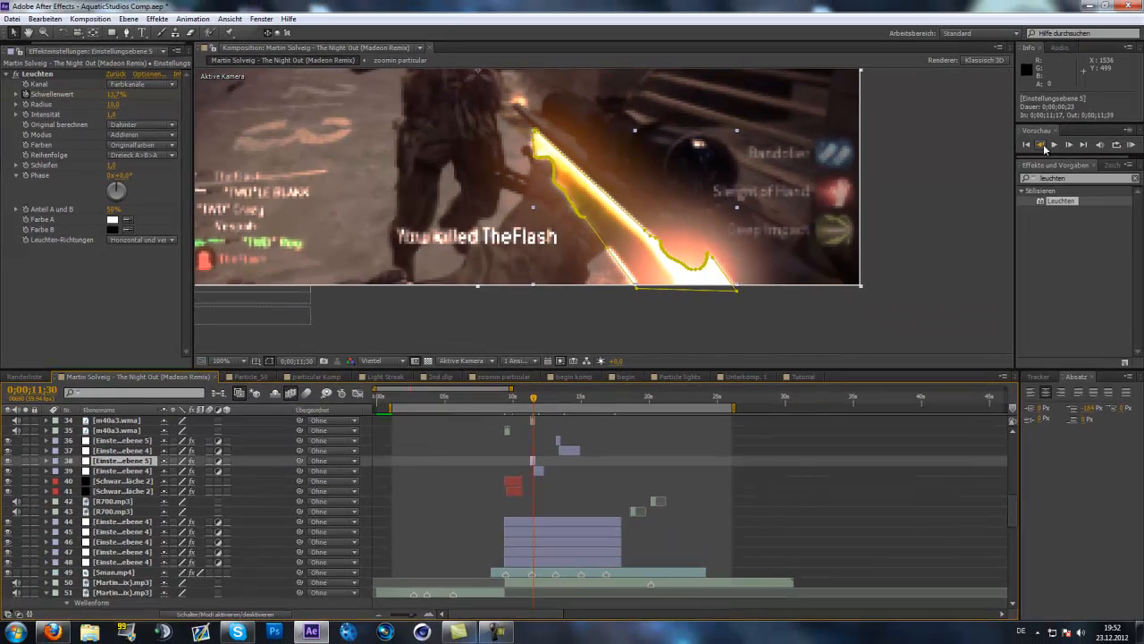
Play back the glowing rifle preview in the Martin Solveig reference comp
click(1053, 144)
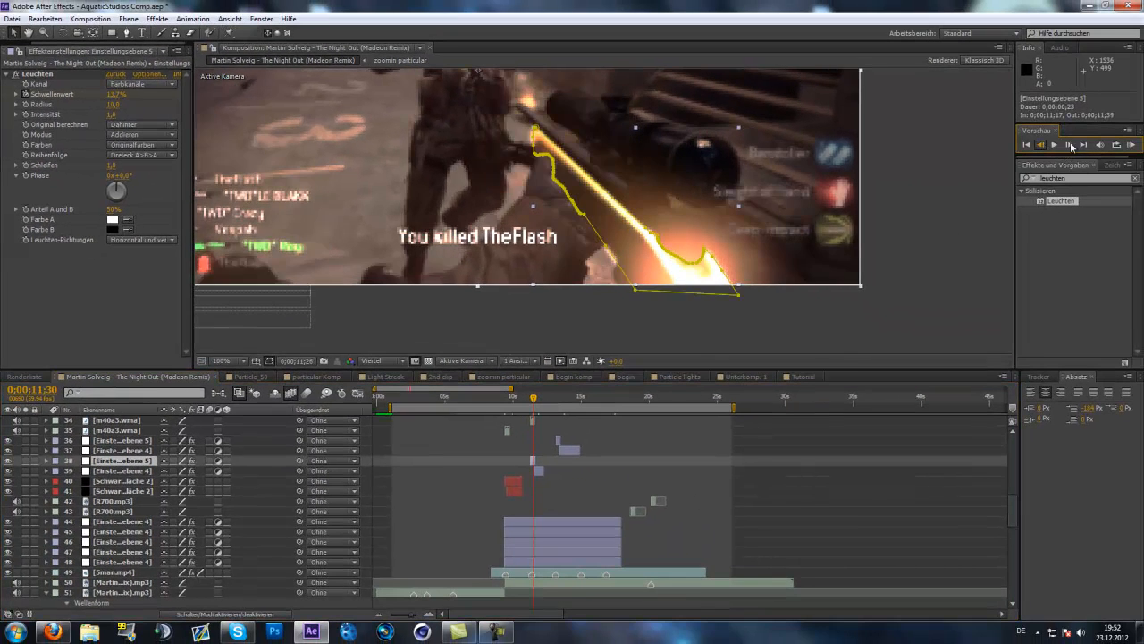
click(1070, 144)
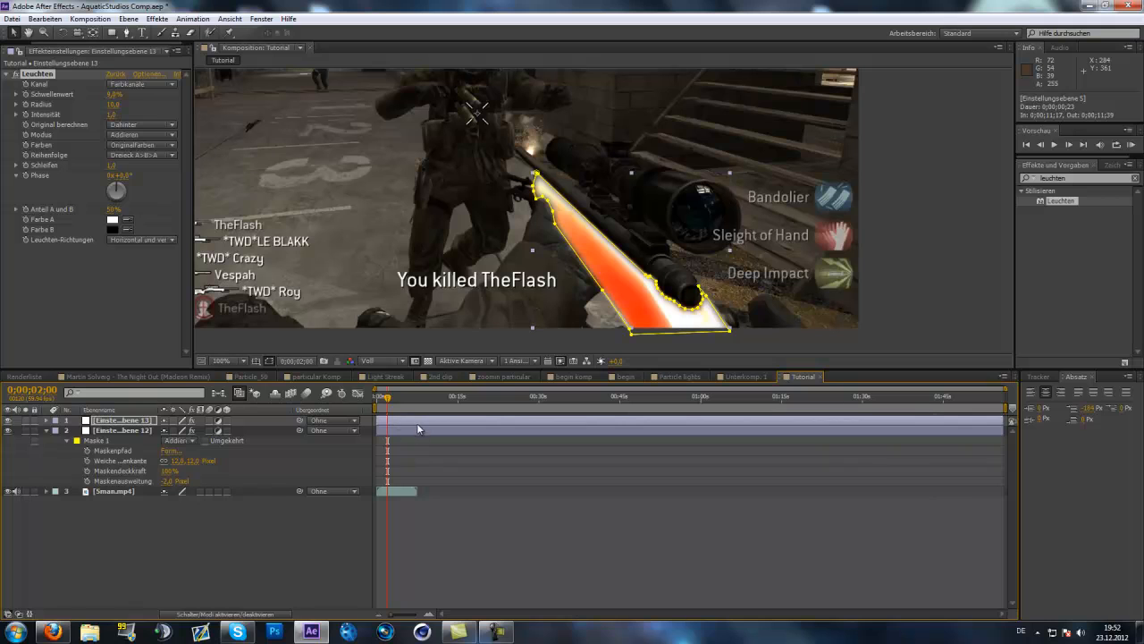
Show the red Fill effect settings on the lower adjustment layer
click(123, 430)
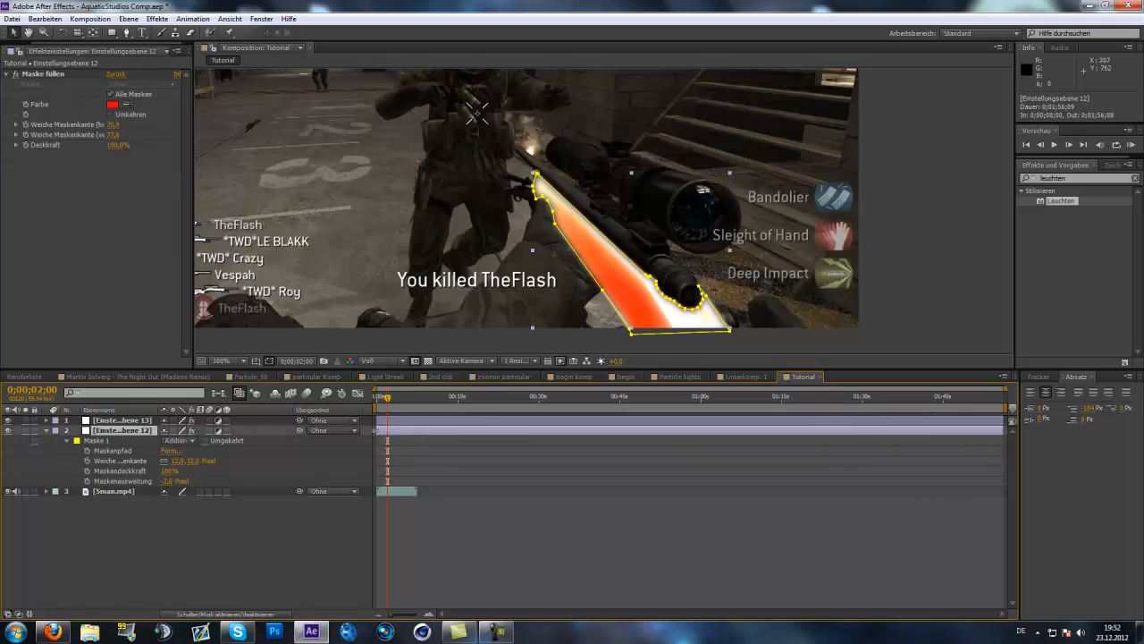
mouse_move(197, 196)
text(farbe)
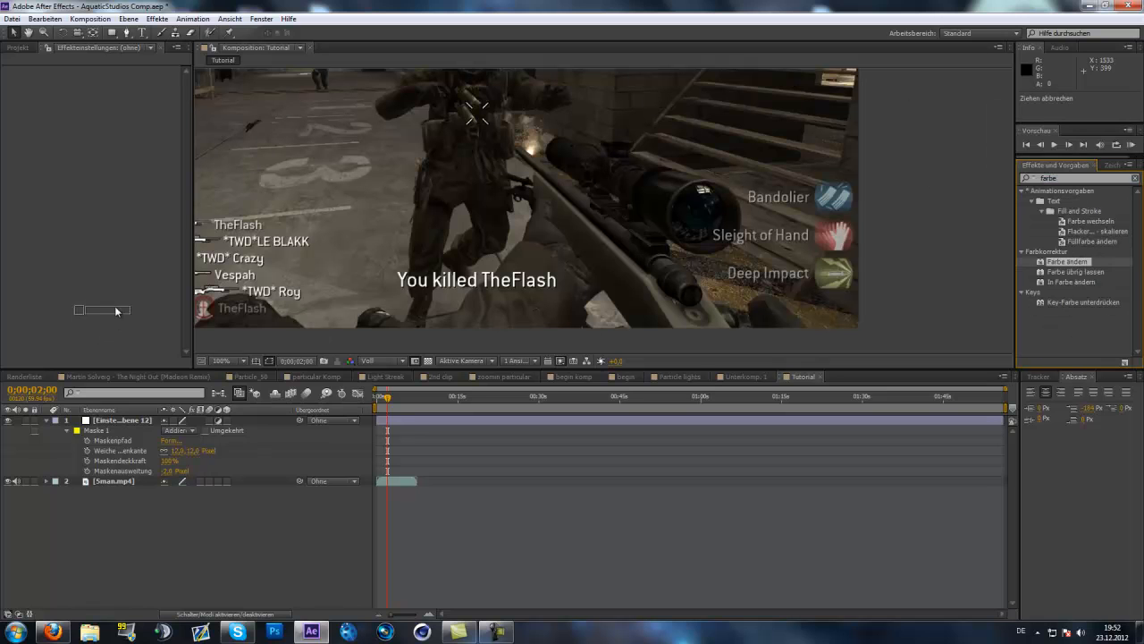
mouse_move(523, 396)
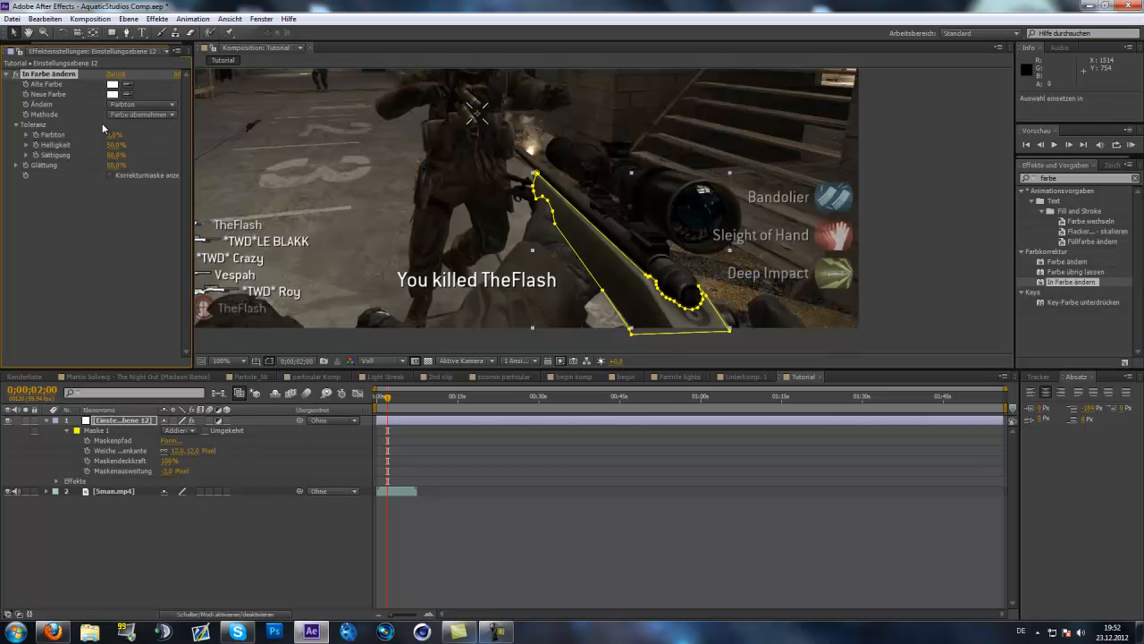
Set the Change to Color effect's To color to pure red (FF0000)
click(111, 84)
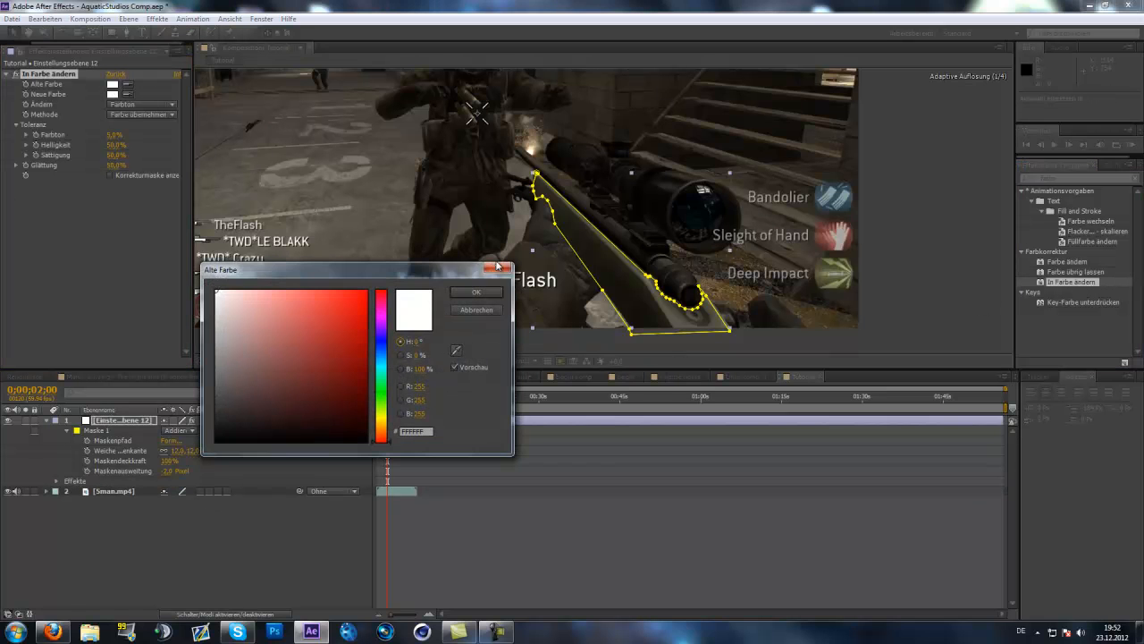
click(499, 268)
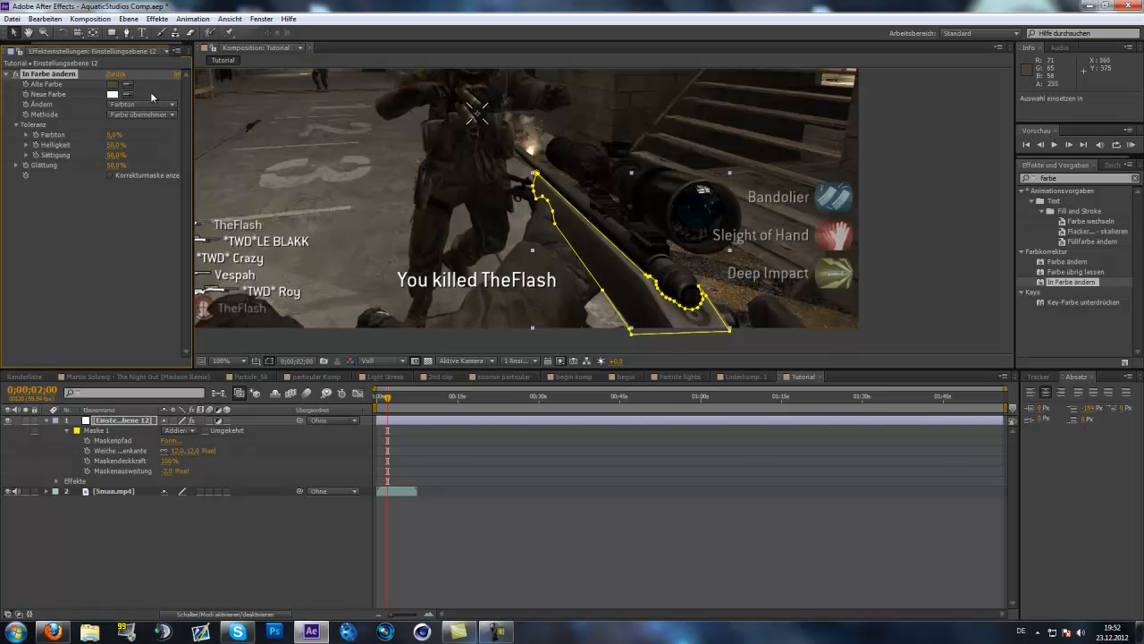
click(113, 93)
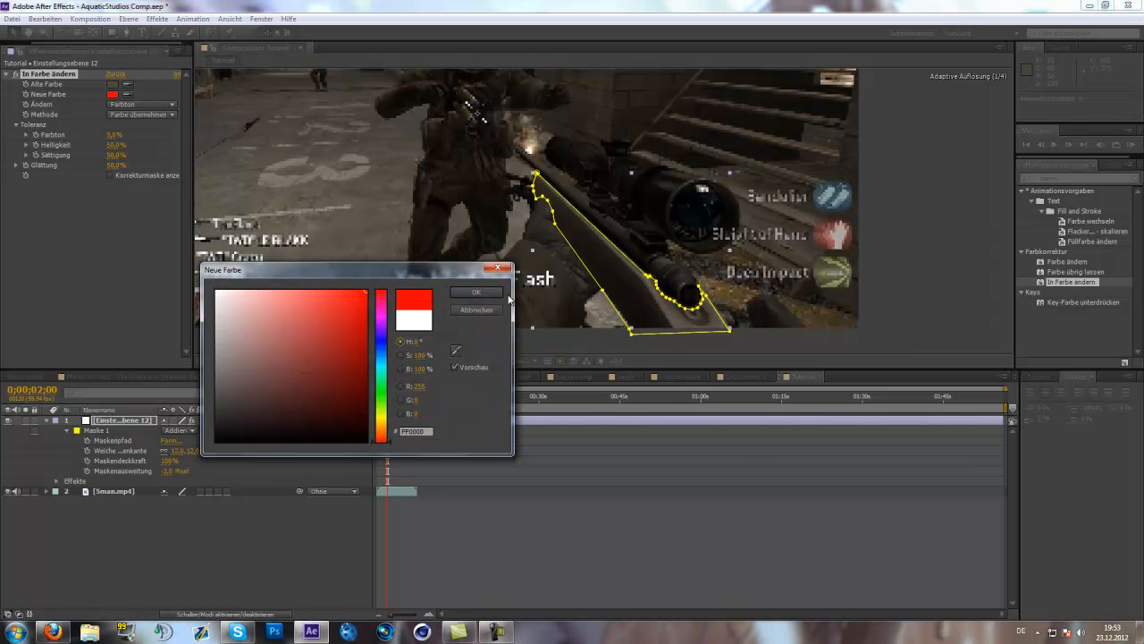
click(475, 292)
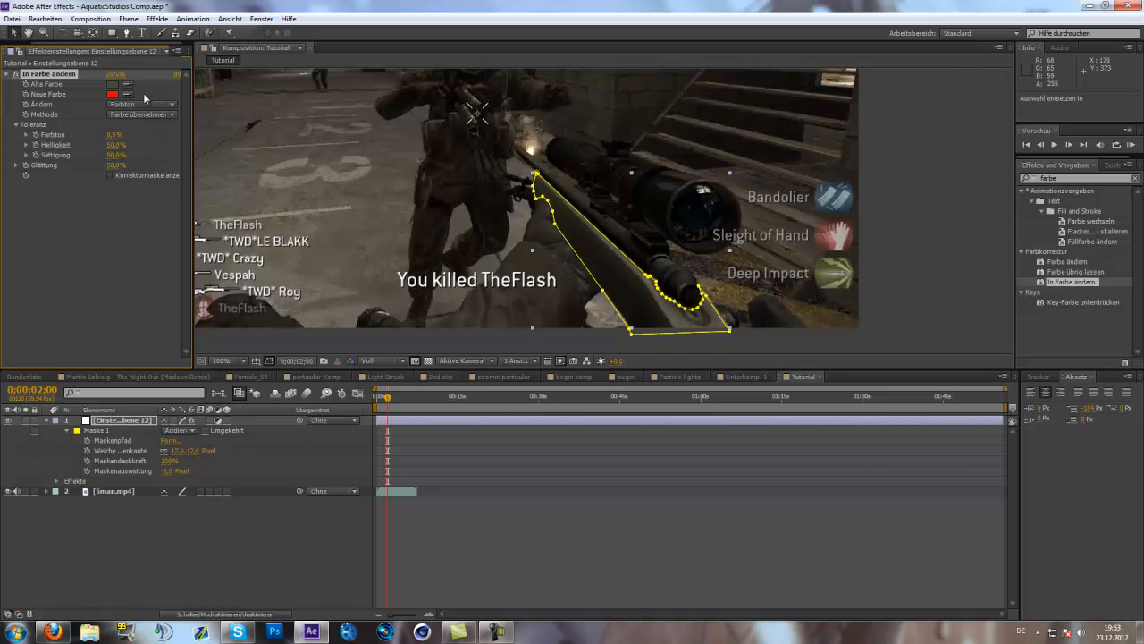
mouse_move(191, 154)
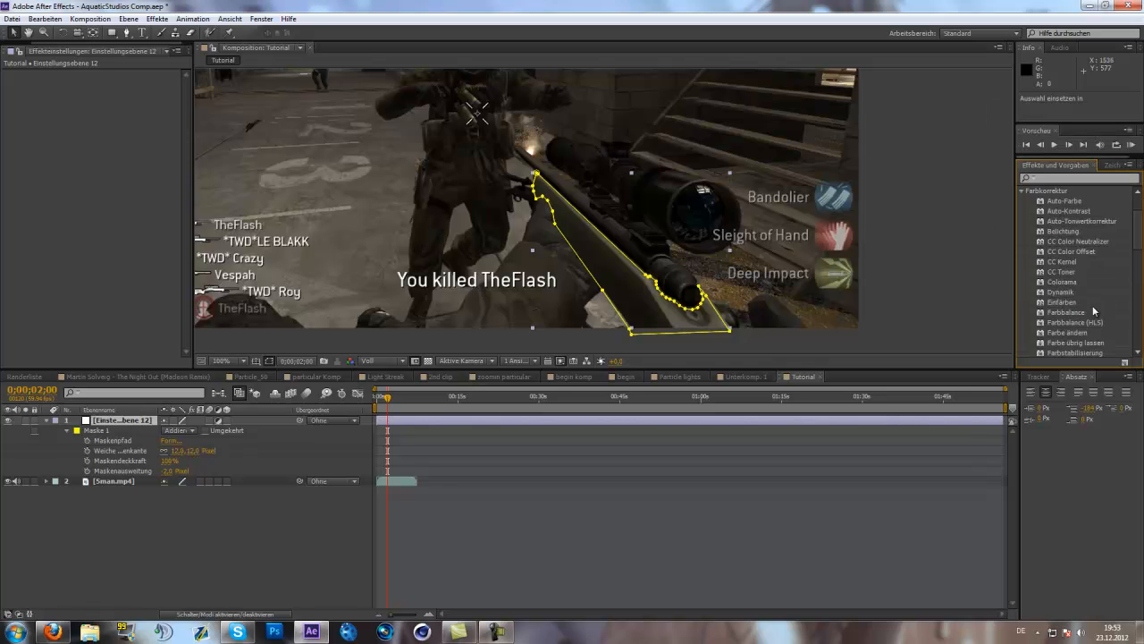
Swap Change to Color for Hue/Saturation with Master Hue back at 0, playhead near 2.5 seconds
scroll(down, 3)
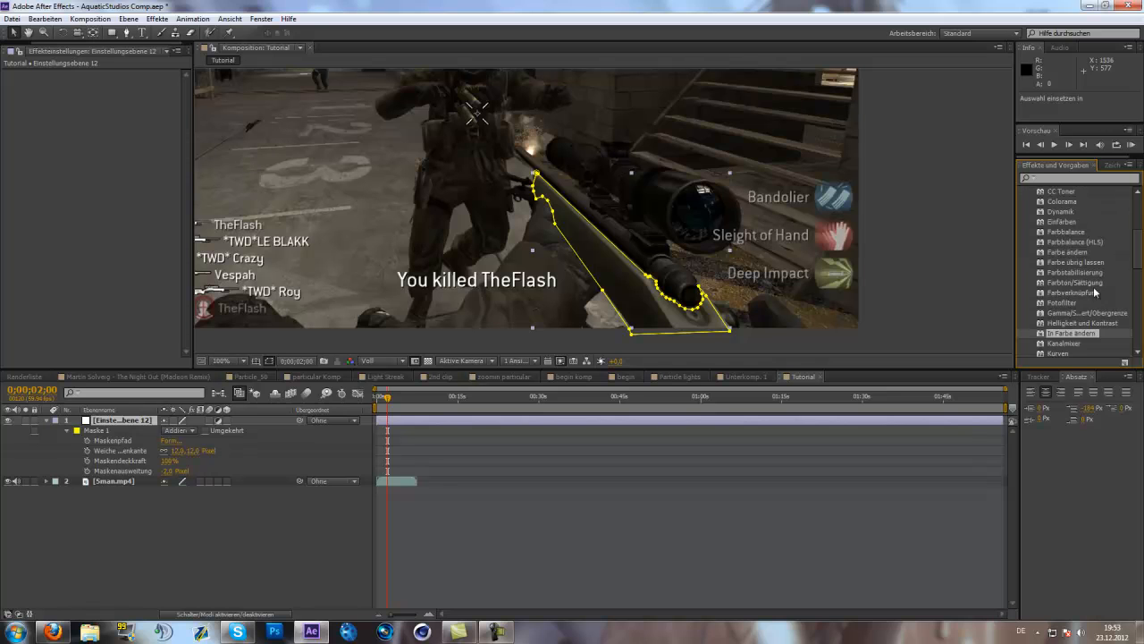
scroll(down, 3)
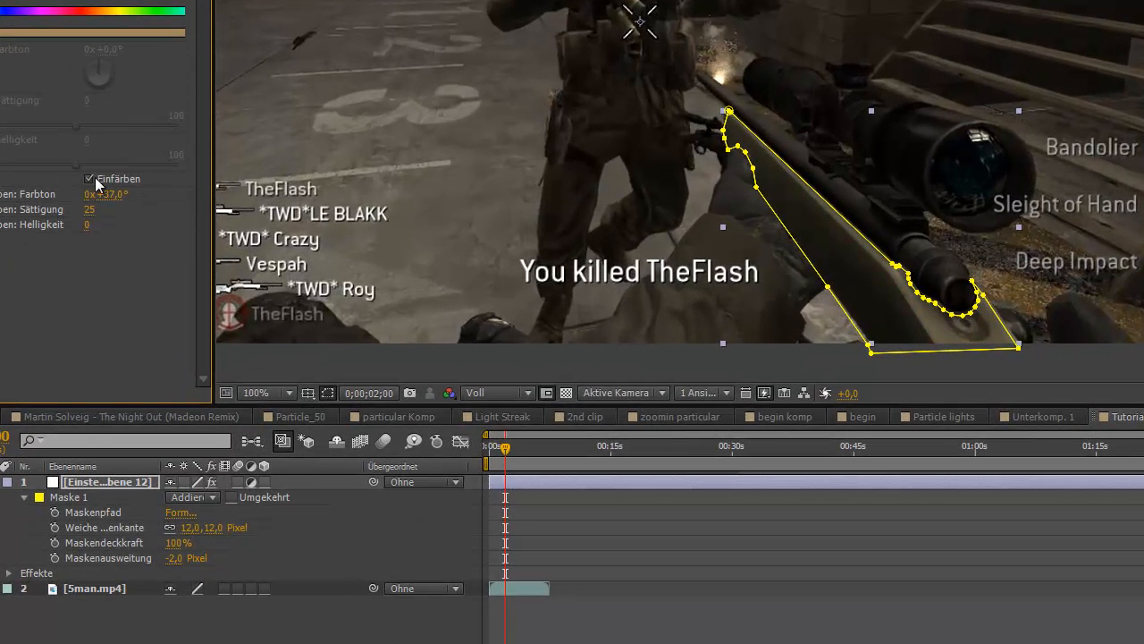
drag(98, 73, 98, 73)
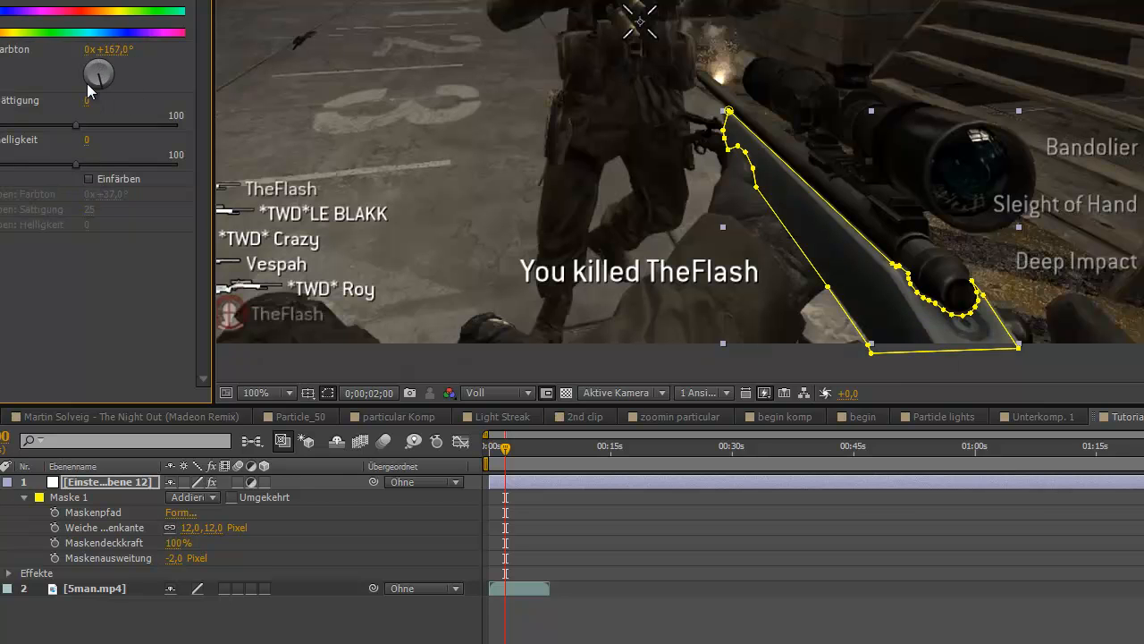
drag(99, 73, 98, 78)
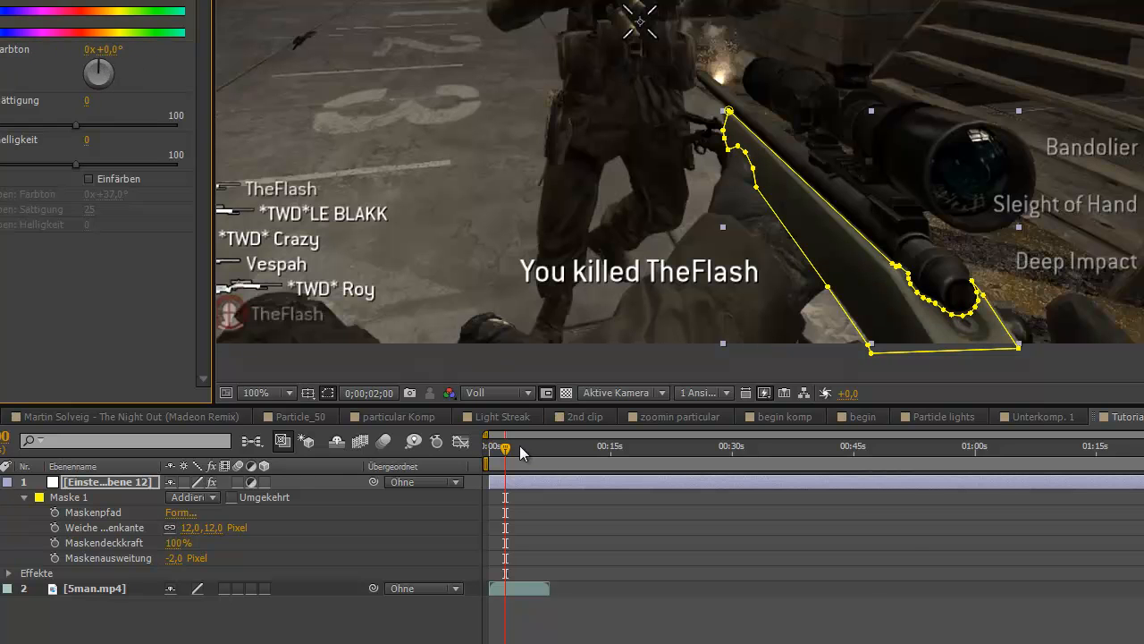
drag(503, 445, 509, 447)
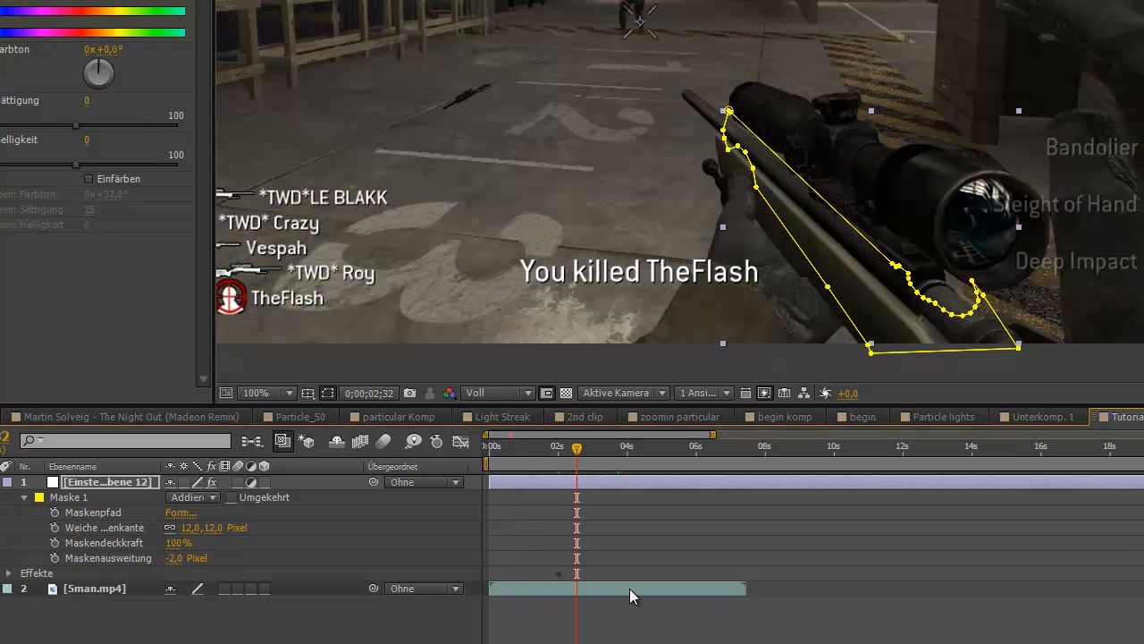
Keyframe the mask path at 0;00;02;32, refit it to the rifle, and restore 100% viewer zoom
click(24, 497)
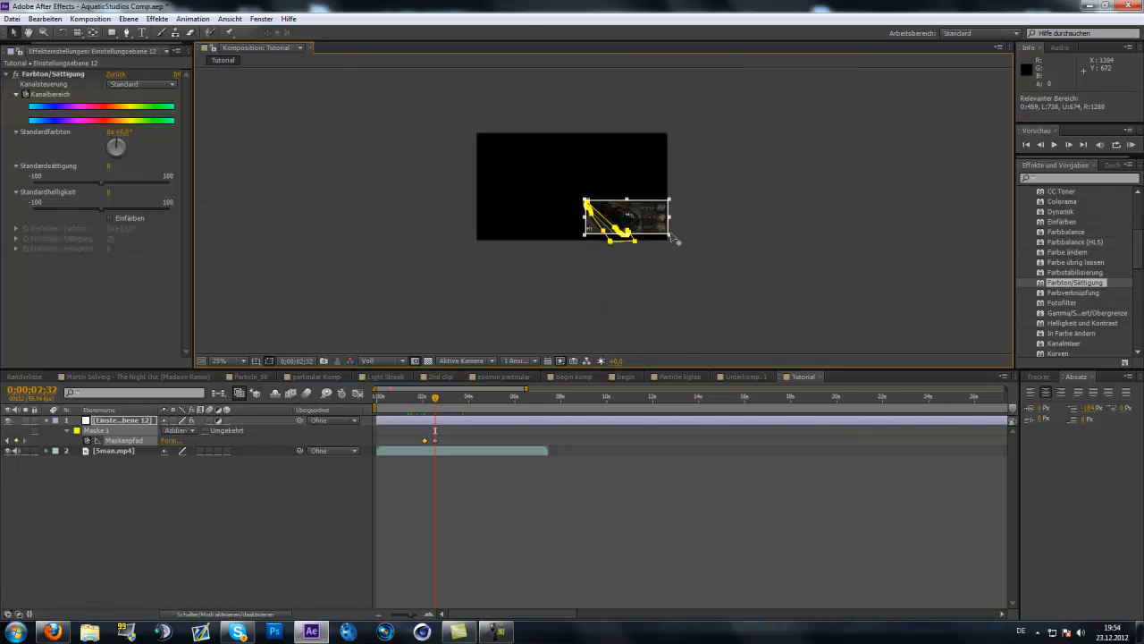
drag(626, 219, 519, 156)
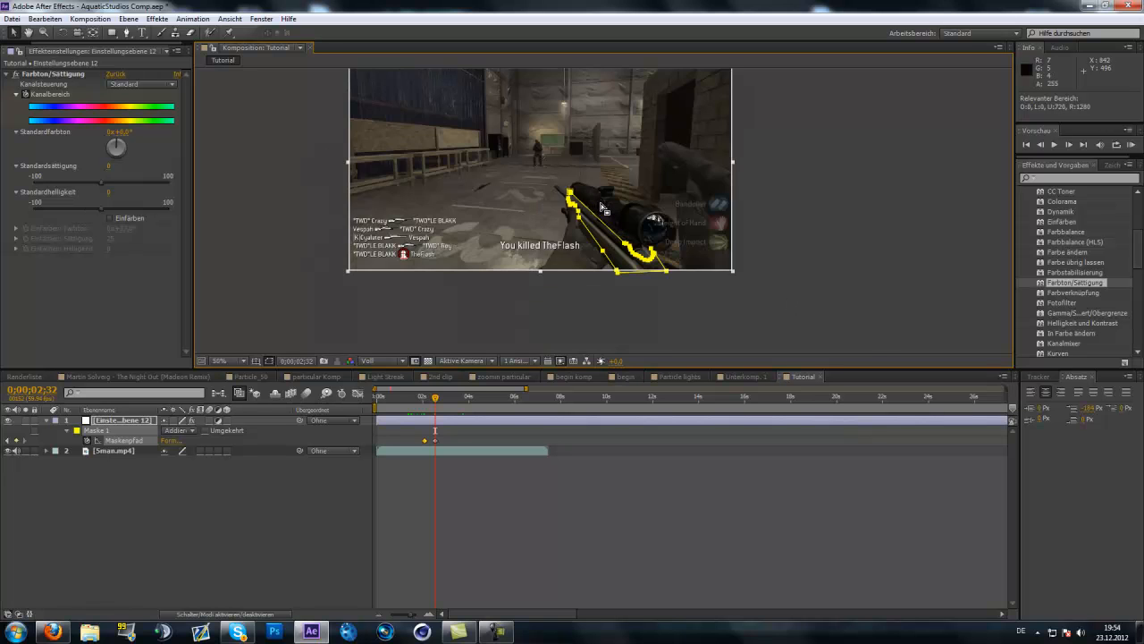
click(219, 360)
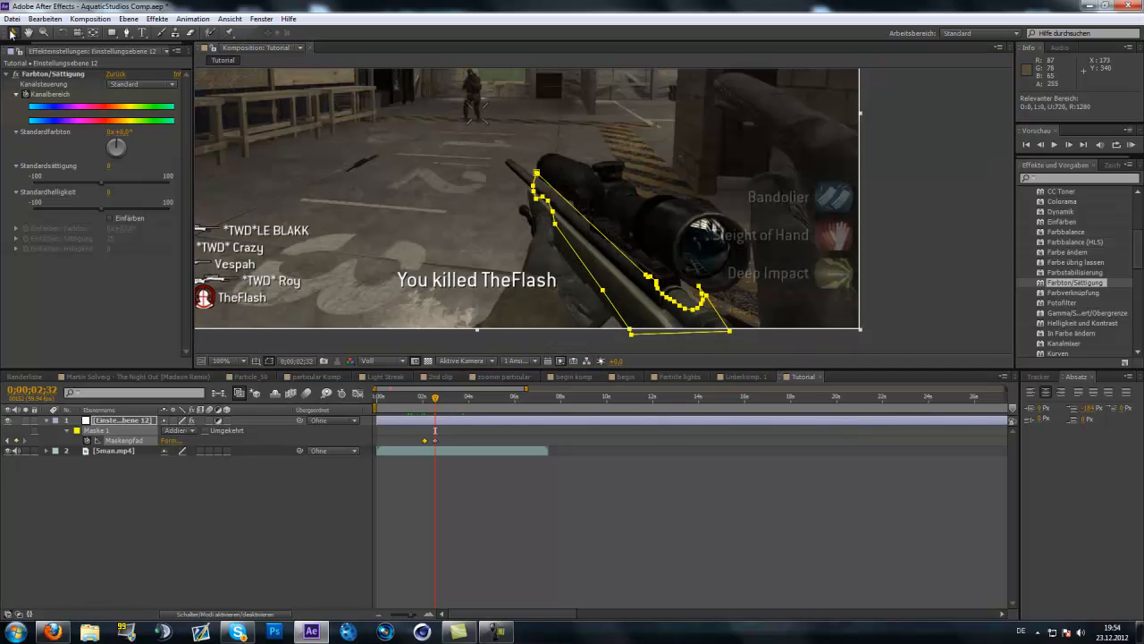
click(221, 361)
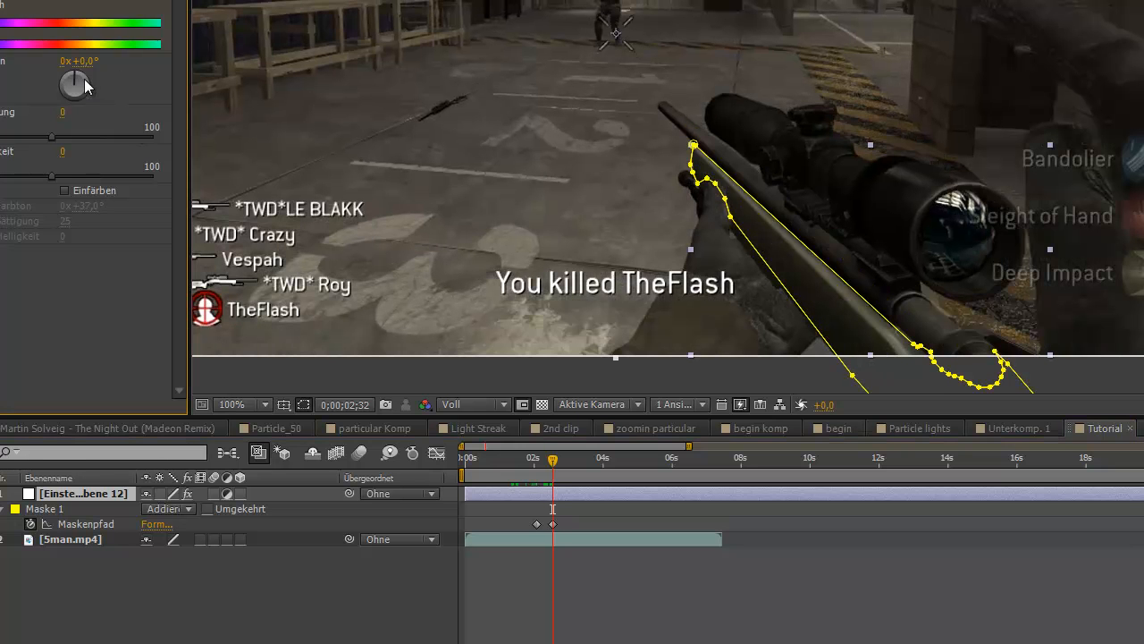
Rotate Master Hue to recolour the rifle, then move the playhead near 2 seconds
drag(71, 85, 76, 72)
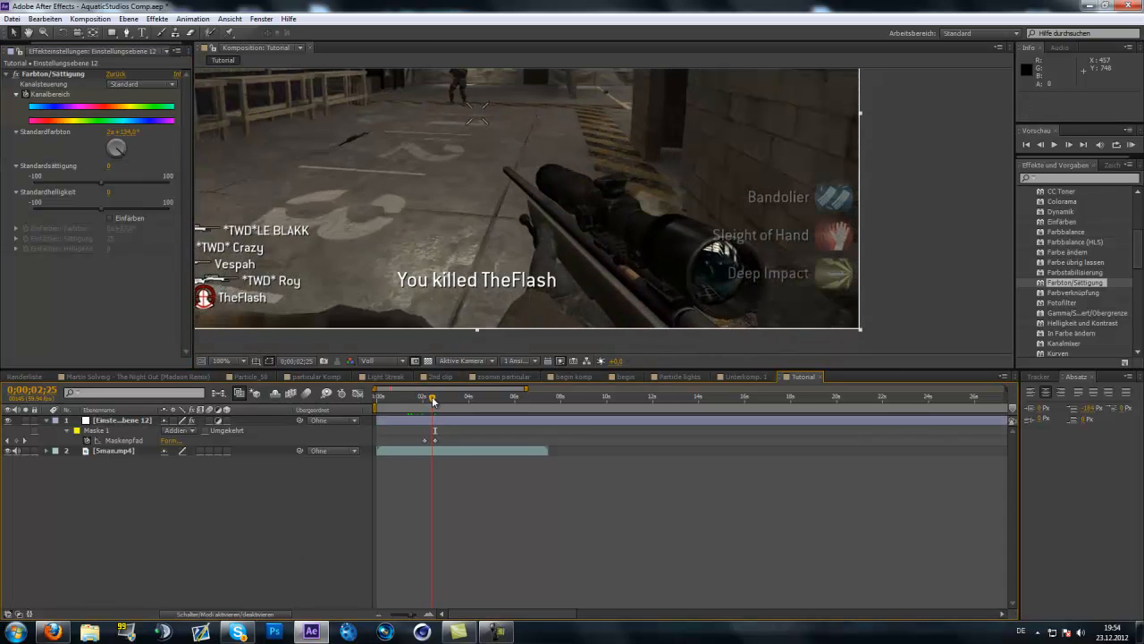
click(425, 396)
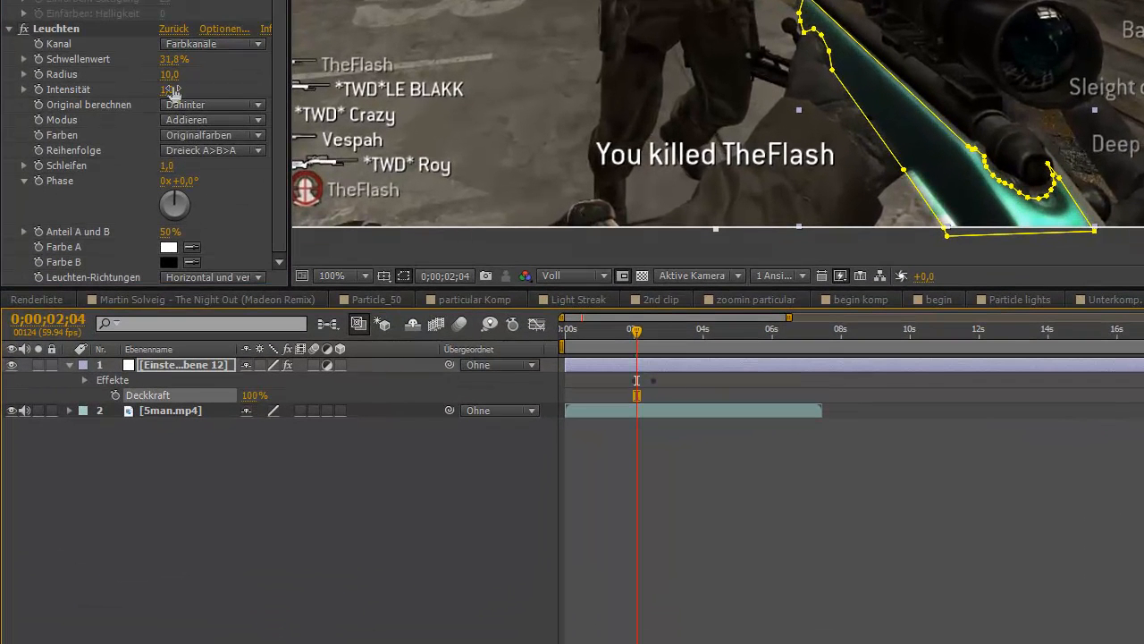
Set the Glow Radius to 30
double_click(169, 74)
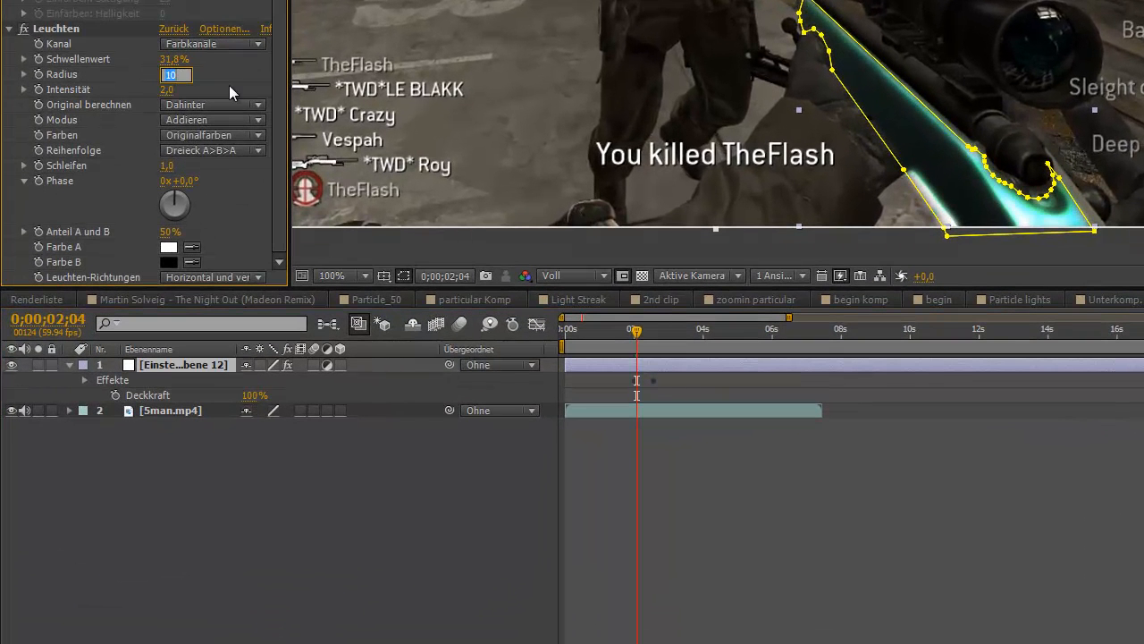
text(30)
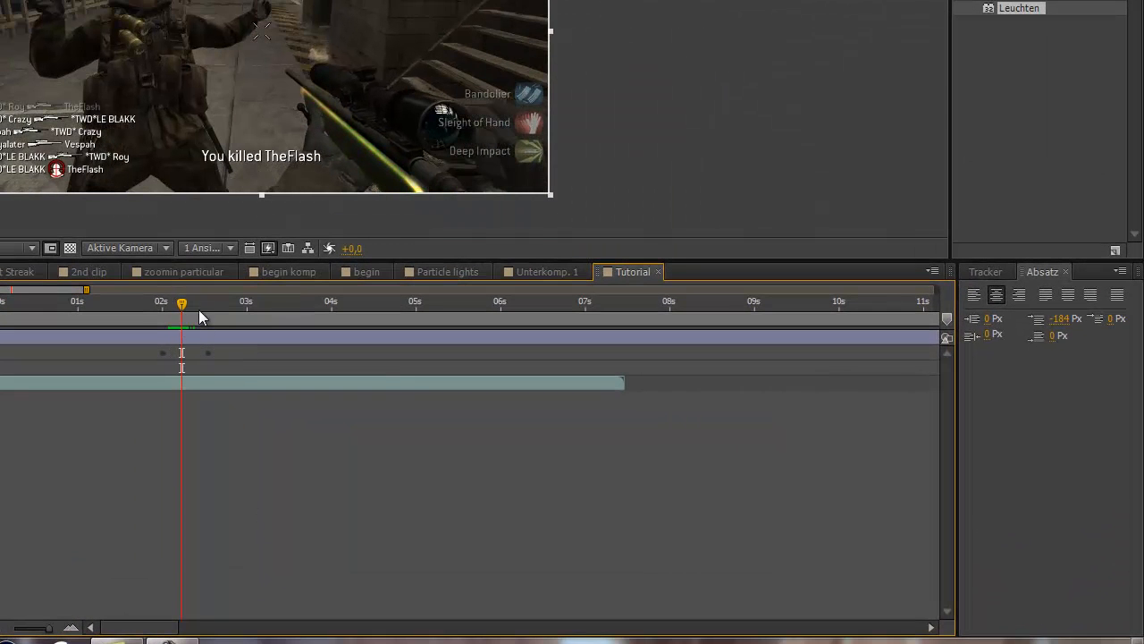
drag(181, 304, 161, 304)
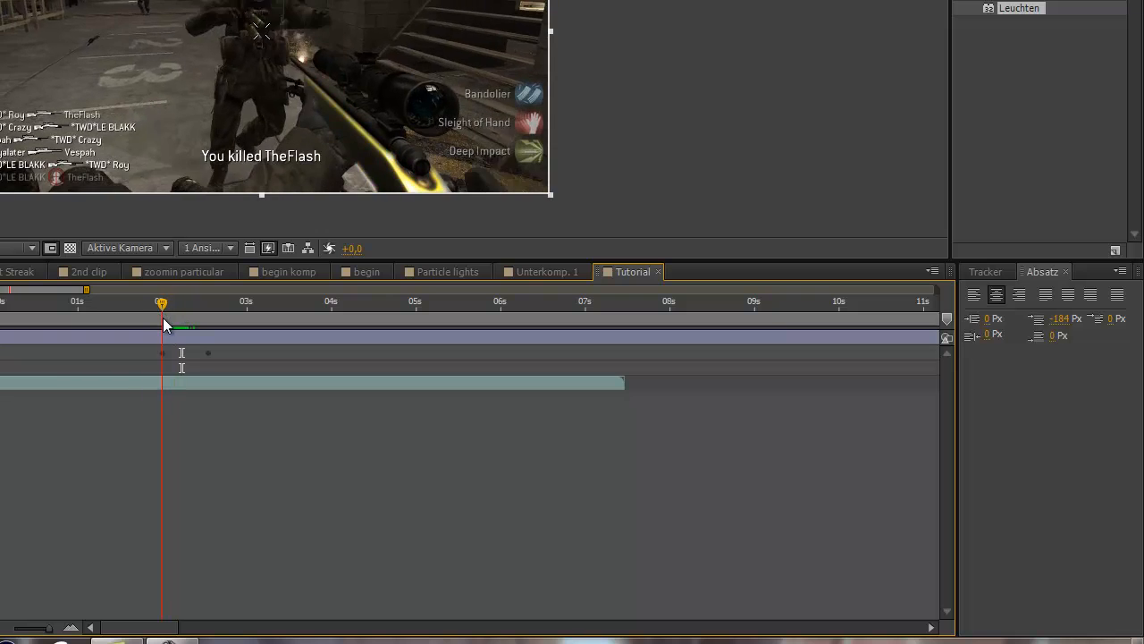
drag(161, 303, 168, 302)
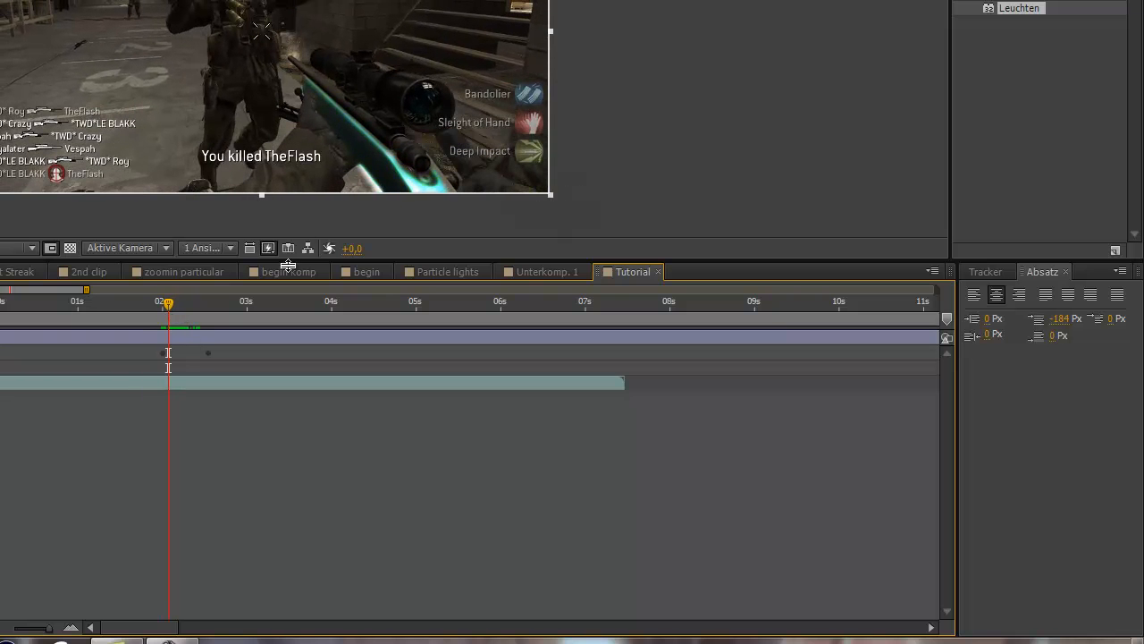
mouse_move(302, 76)
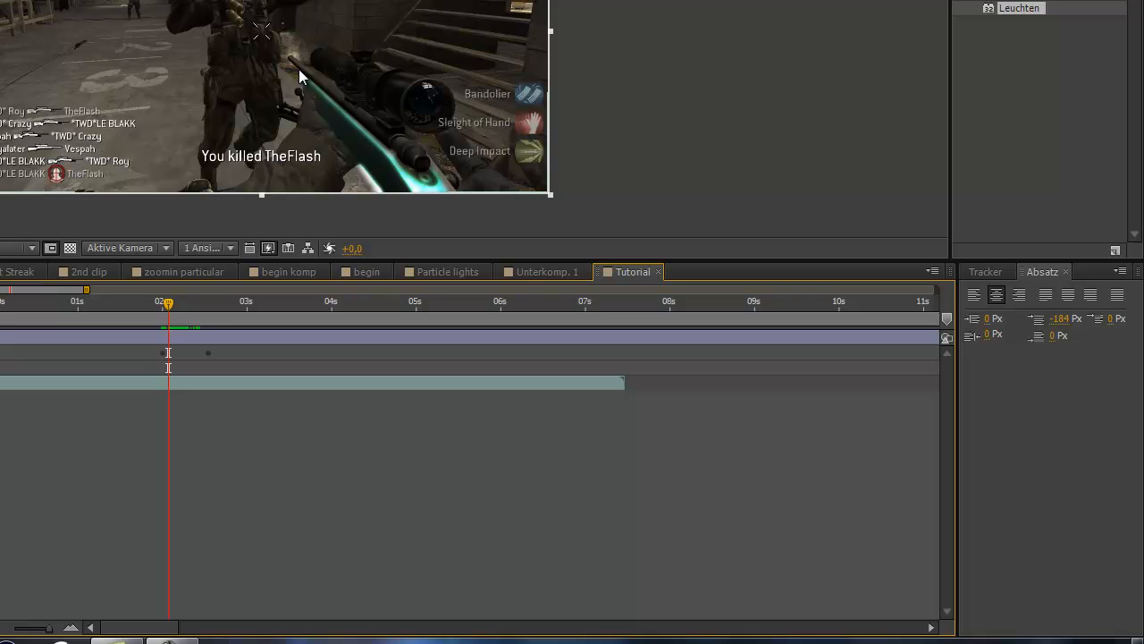
mouse_move(153, 322)
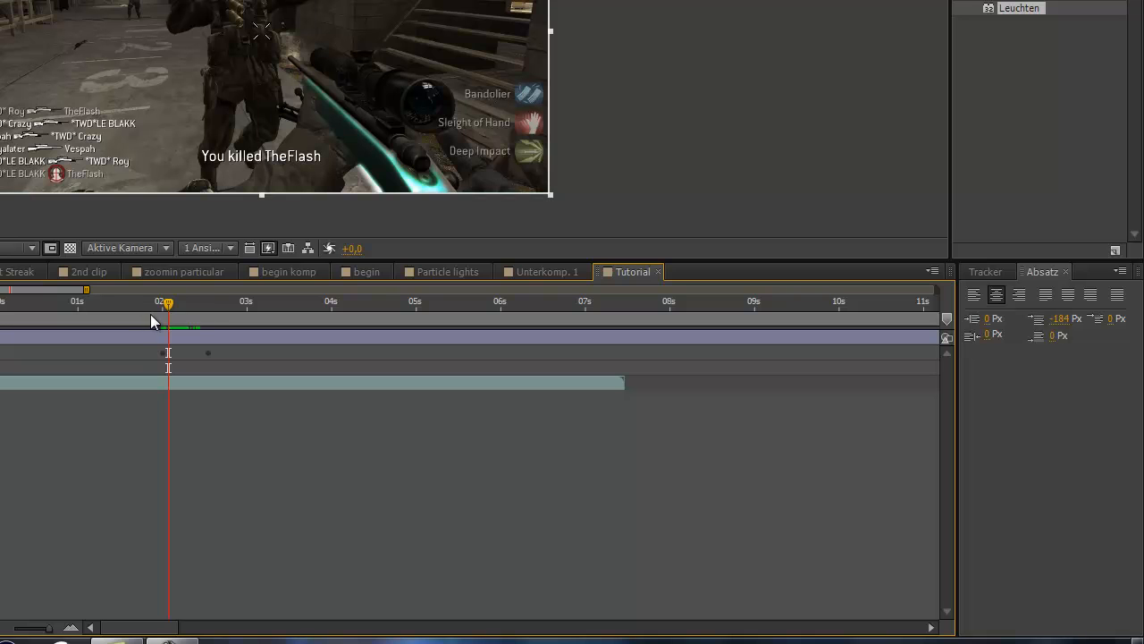
drag(168, 304, 191, 304)
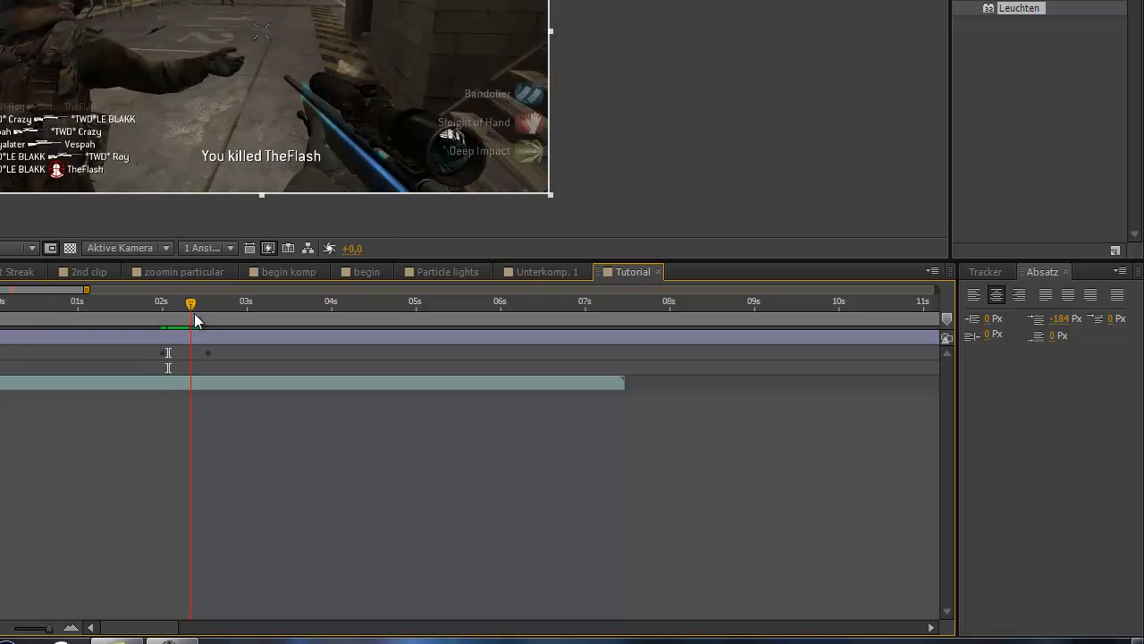